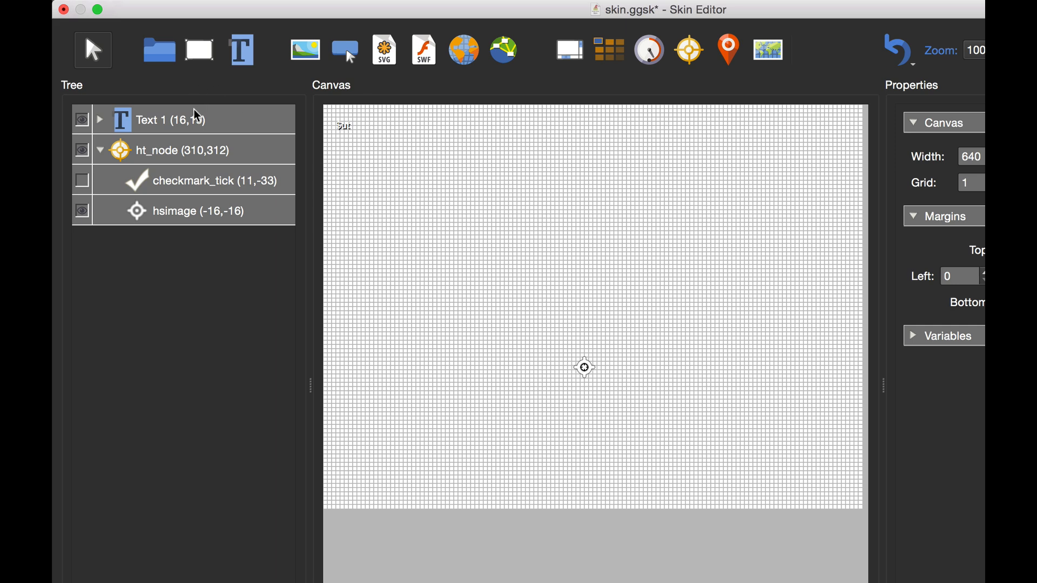
Wrap the title Text 1 element in a new Timer 1 element
click(171, 120)
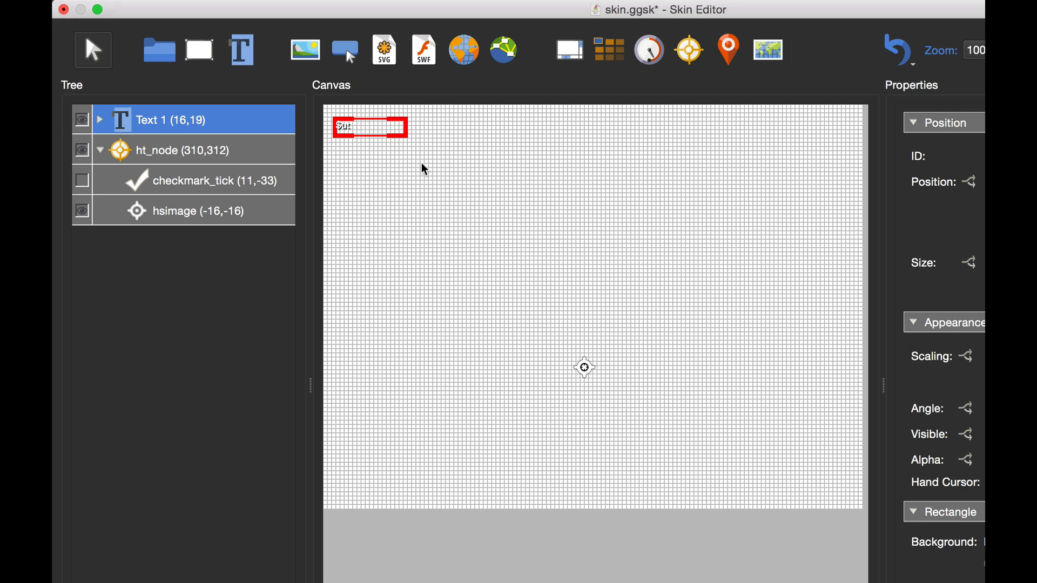
mouse_move(430, 177)
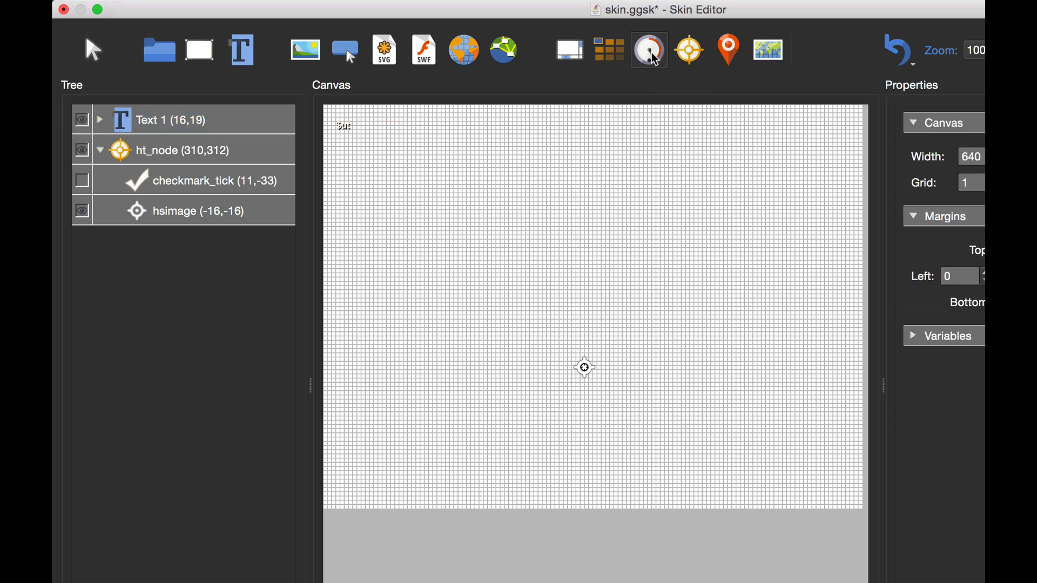
click(648, 50)
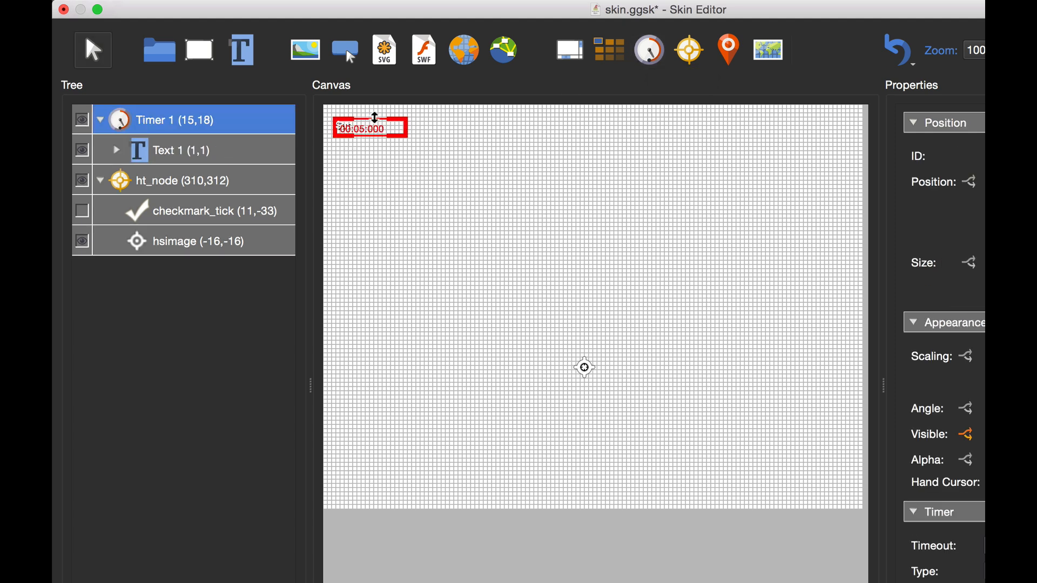
mouse_move(148, 159)
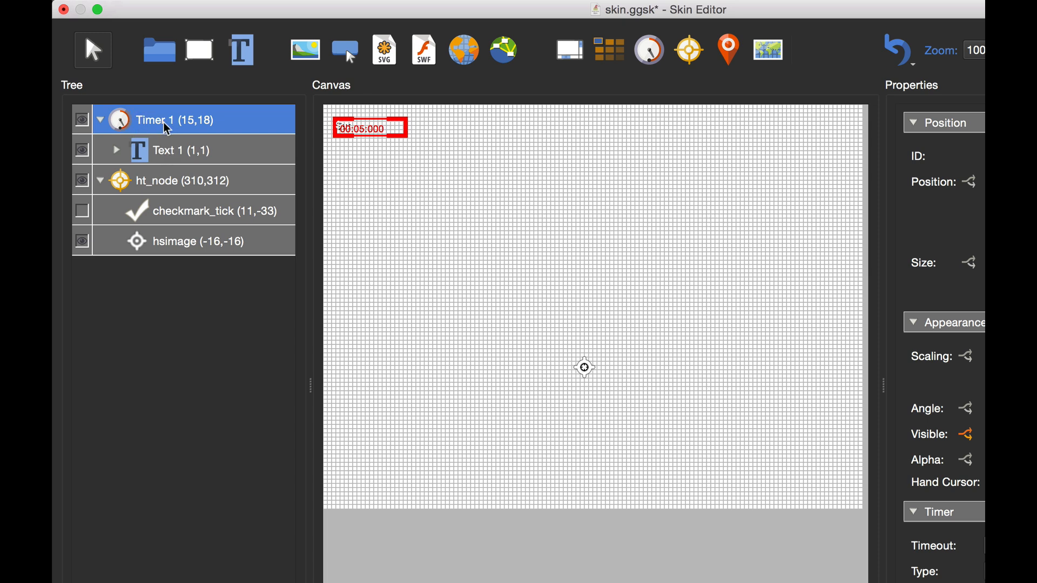
mouse_move(169, 144)
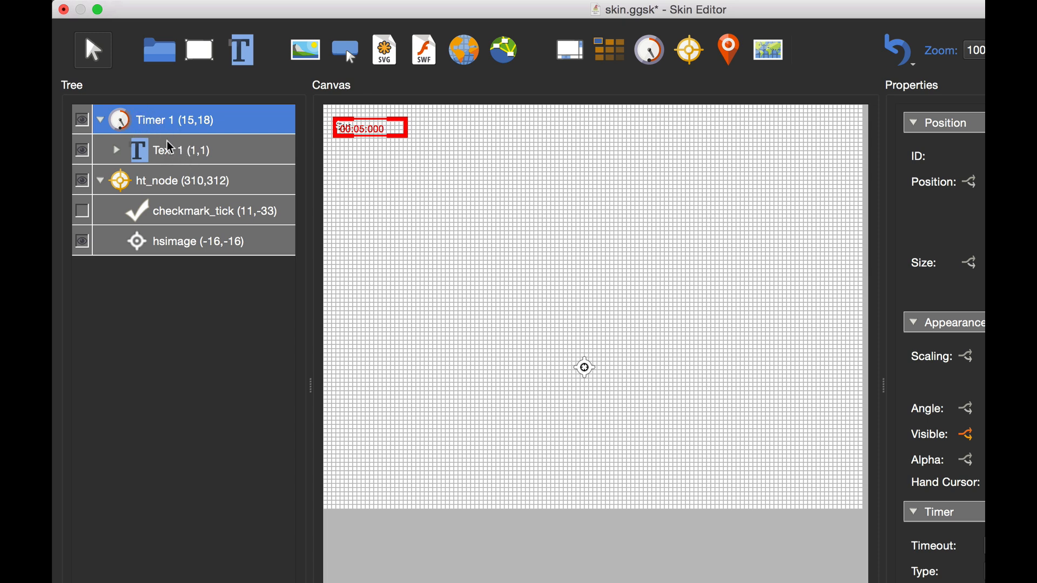
mouse_move(328, 257)
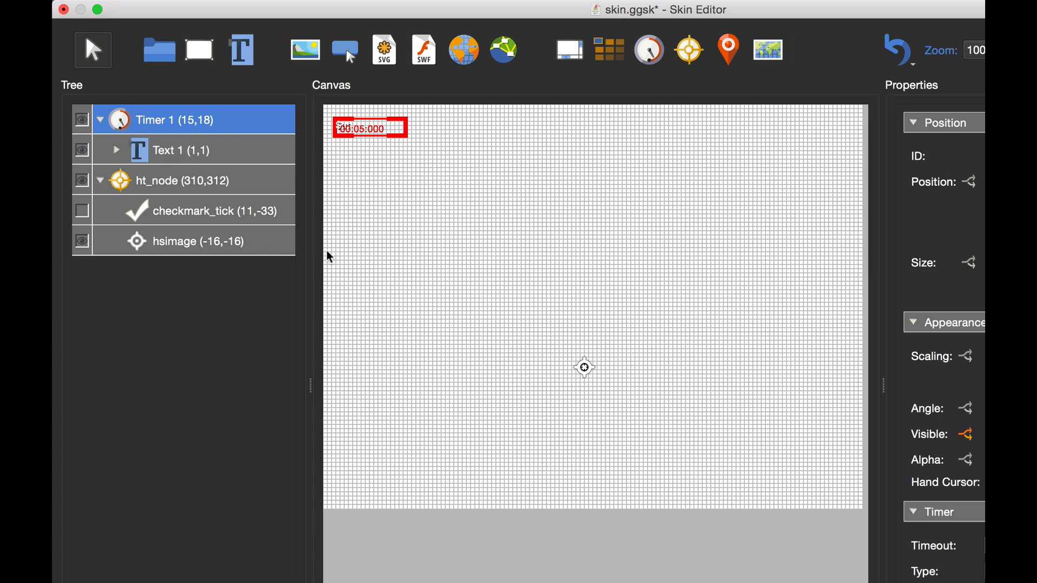
mouse_move(417, 297)
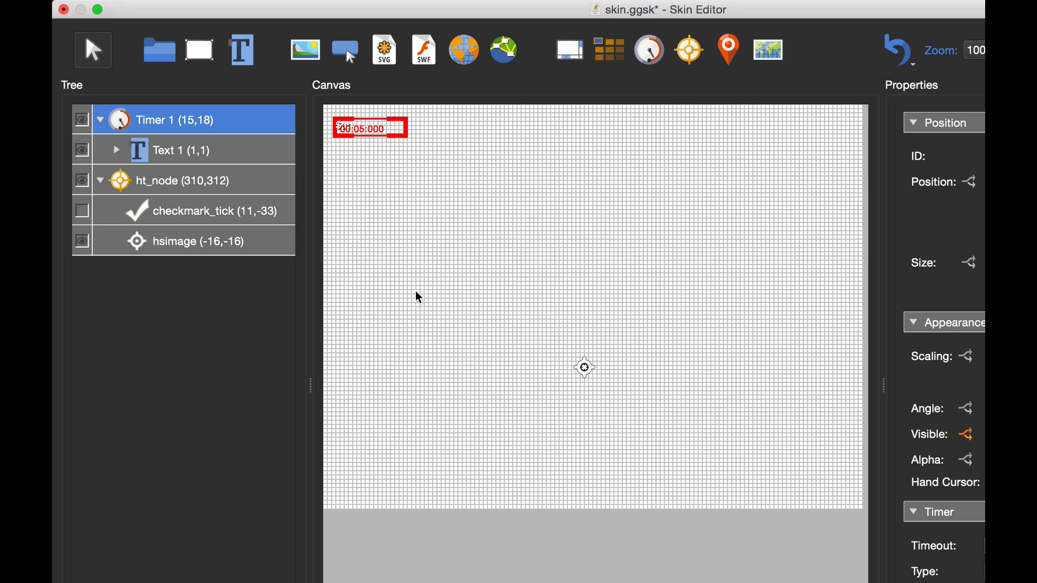
mouse_move(408, 299)
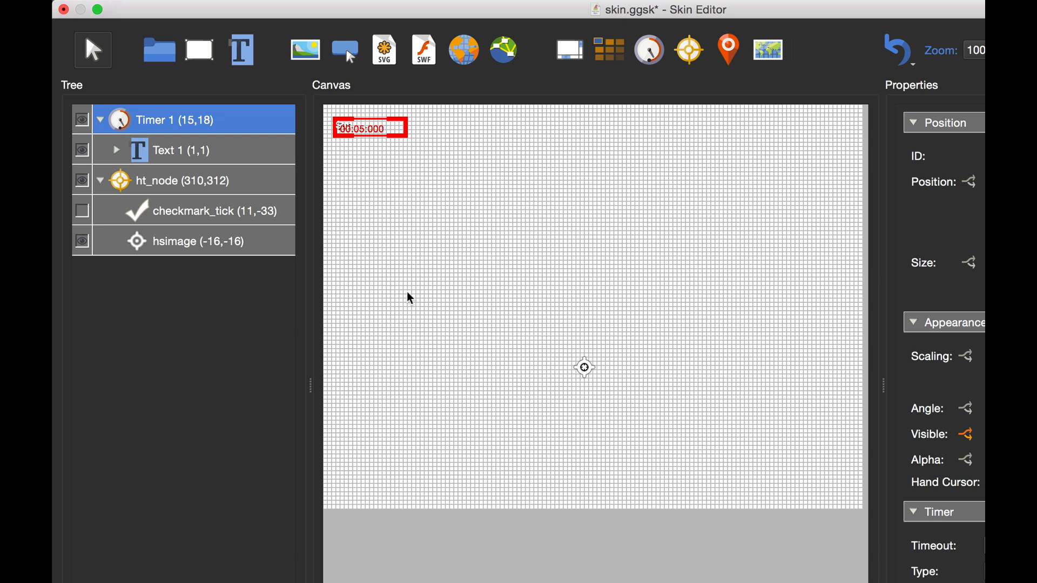
mouse_move(162, 120)
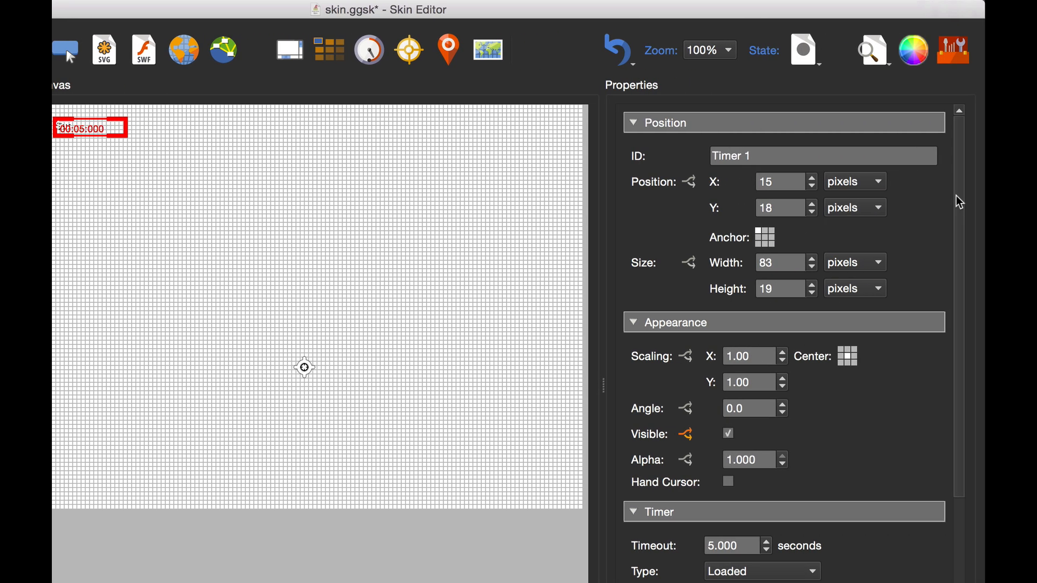
Set Timer 1's timeout to 3.000 seconds, keeping type Loaded and repeat One time
scroll(down, 3)
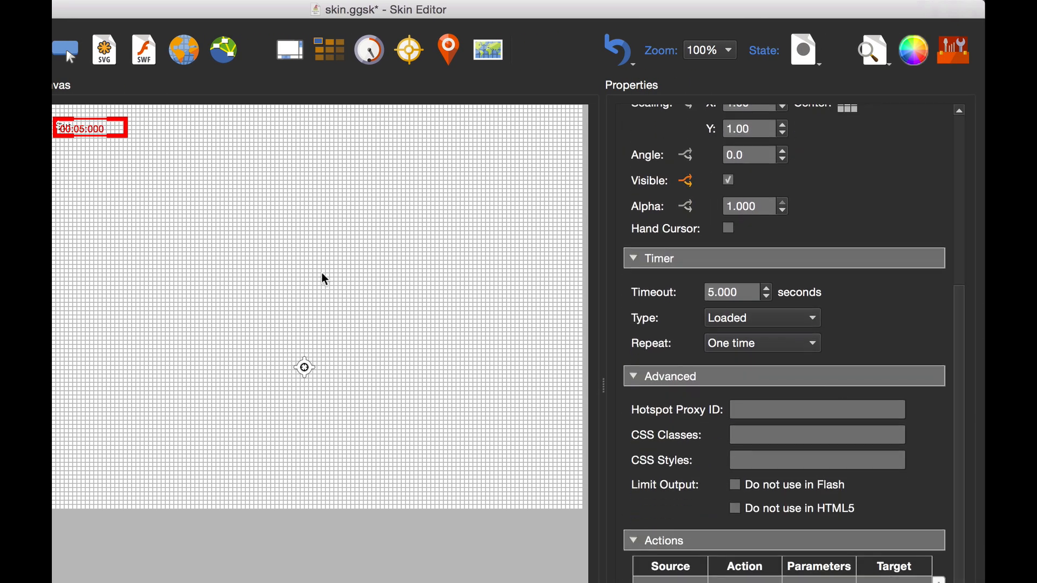
mouse_move(661, 301)
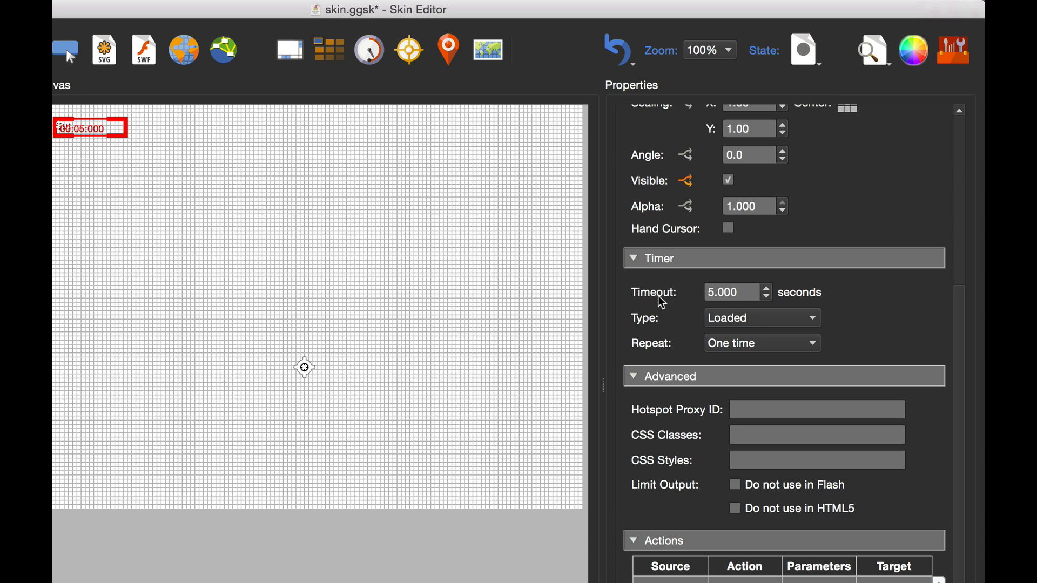
triple_click(732, 293)
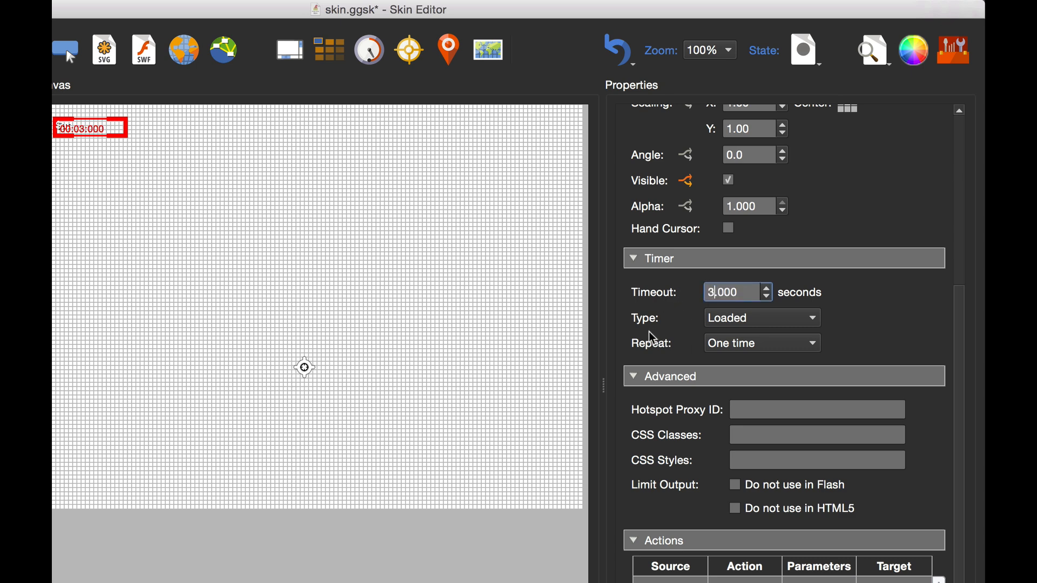
click(761, 318)
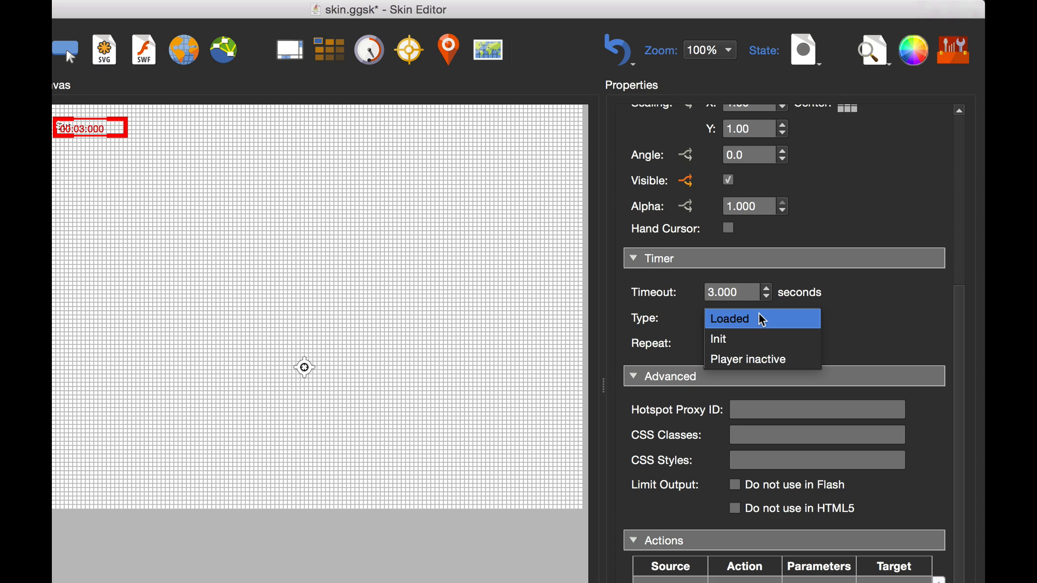
mouse_move(772, 339)
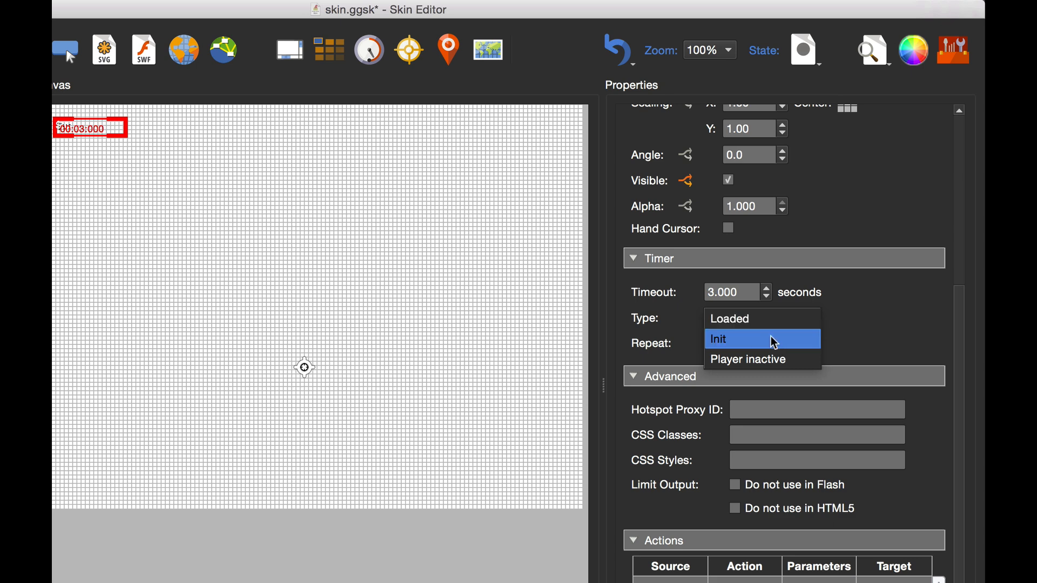
mouse_move(762, 359)
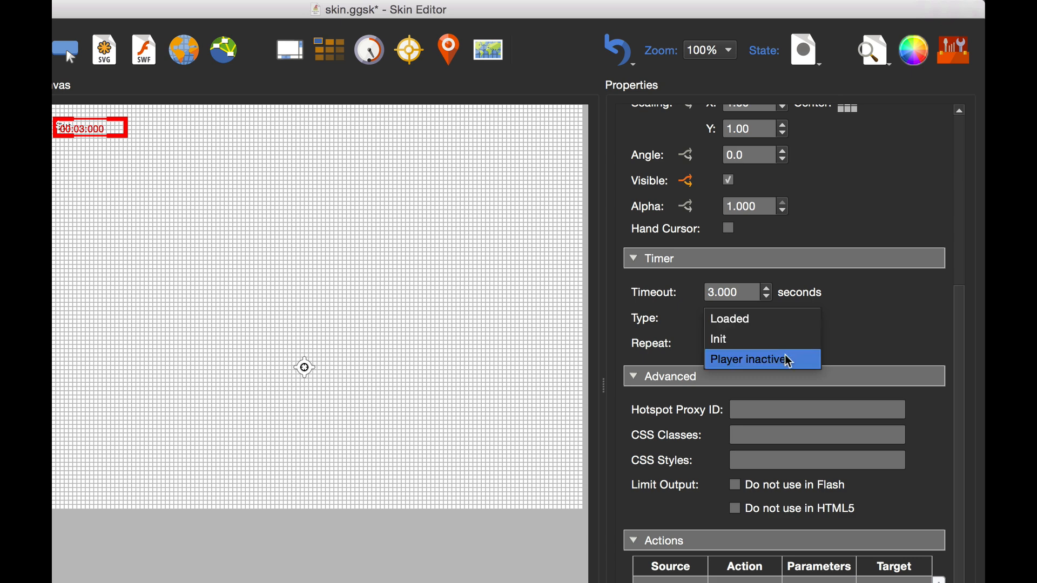
click(729, 318)
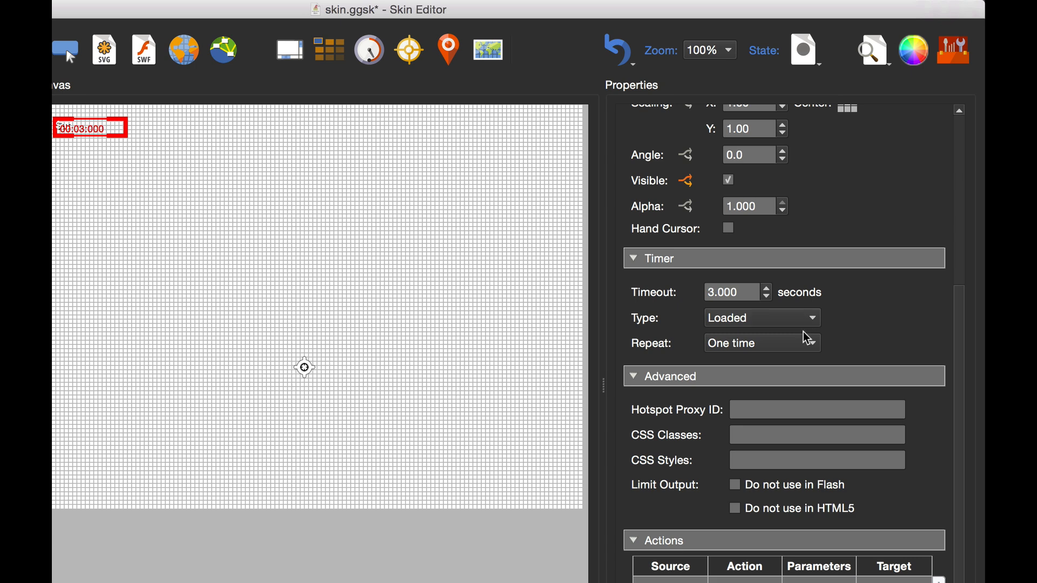
mouse_move(751, 349)
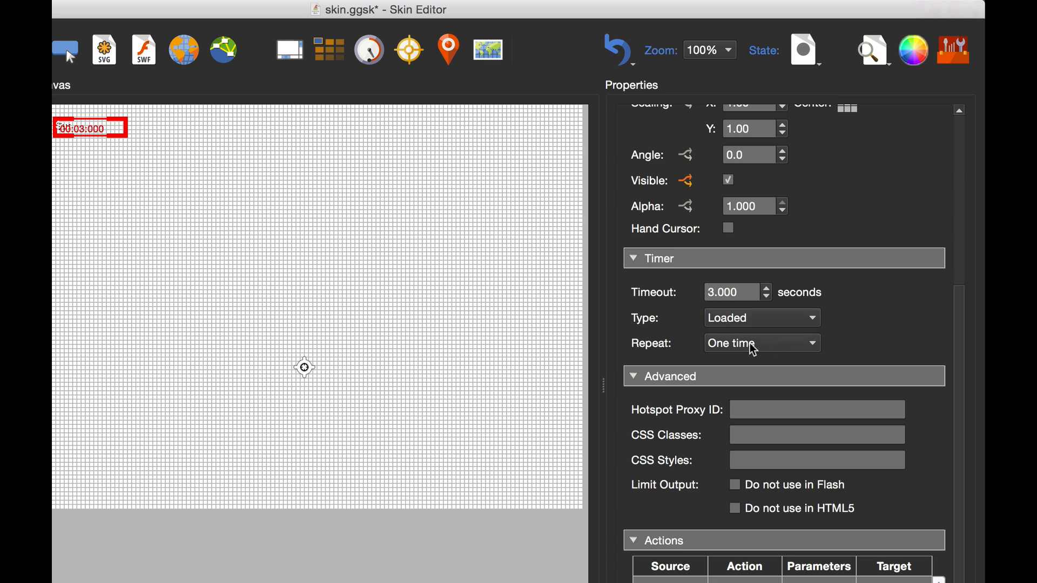
click(761, 343)
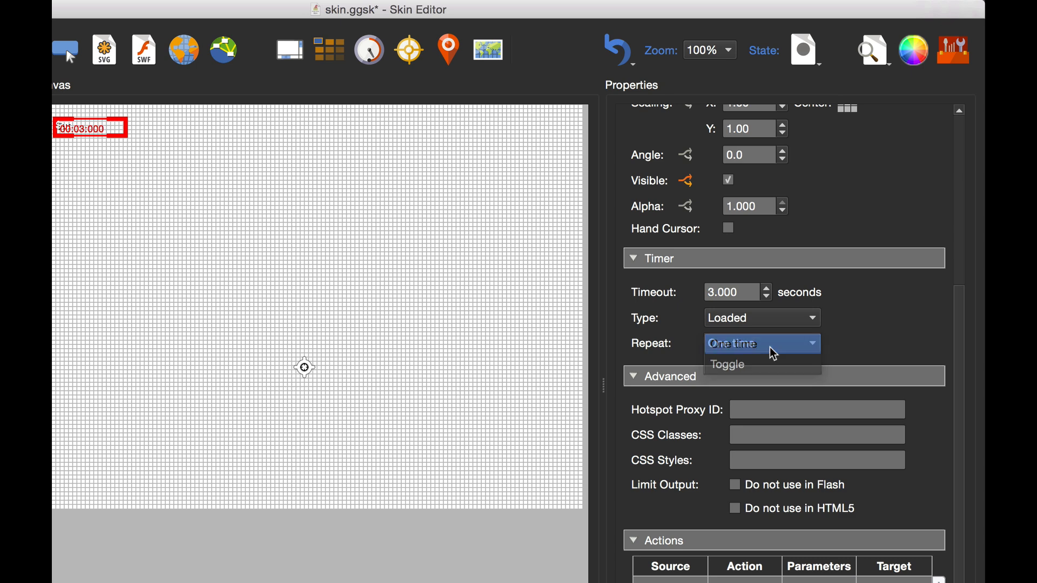
click(760, 343)
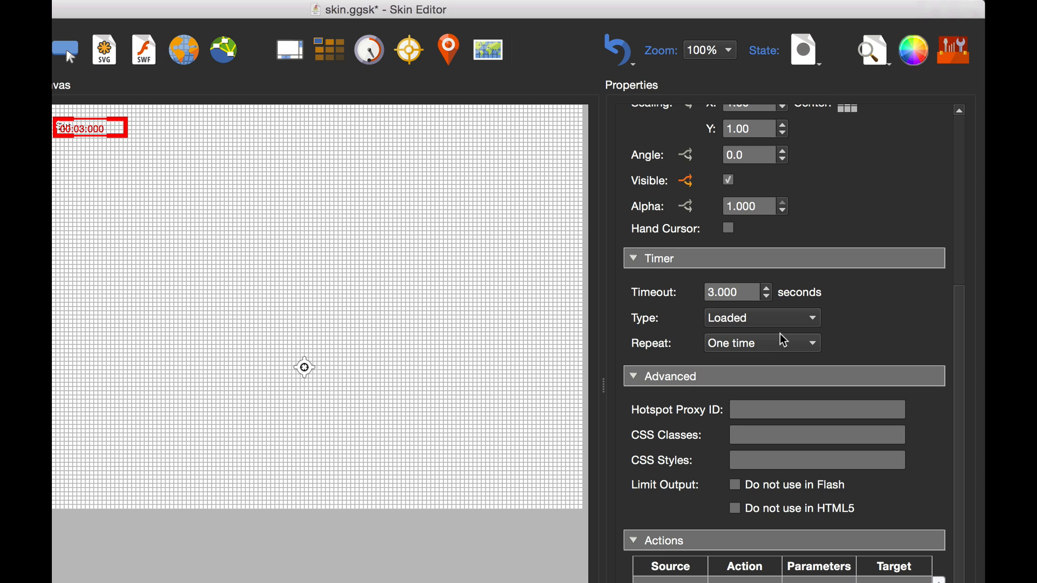
scroll(up, 3)
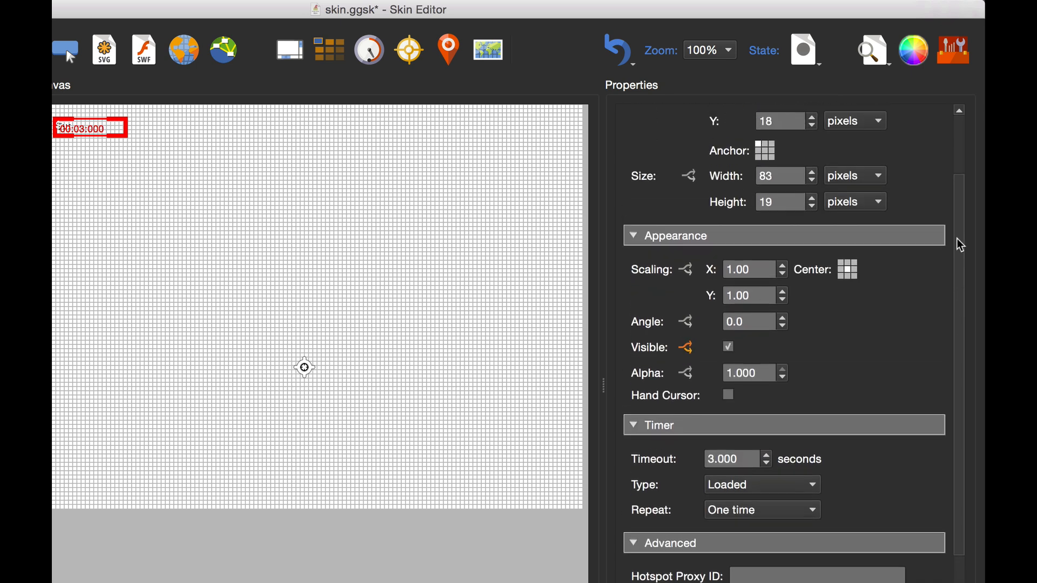
scroll(up, 3)
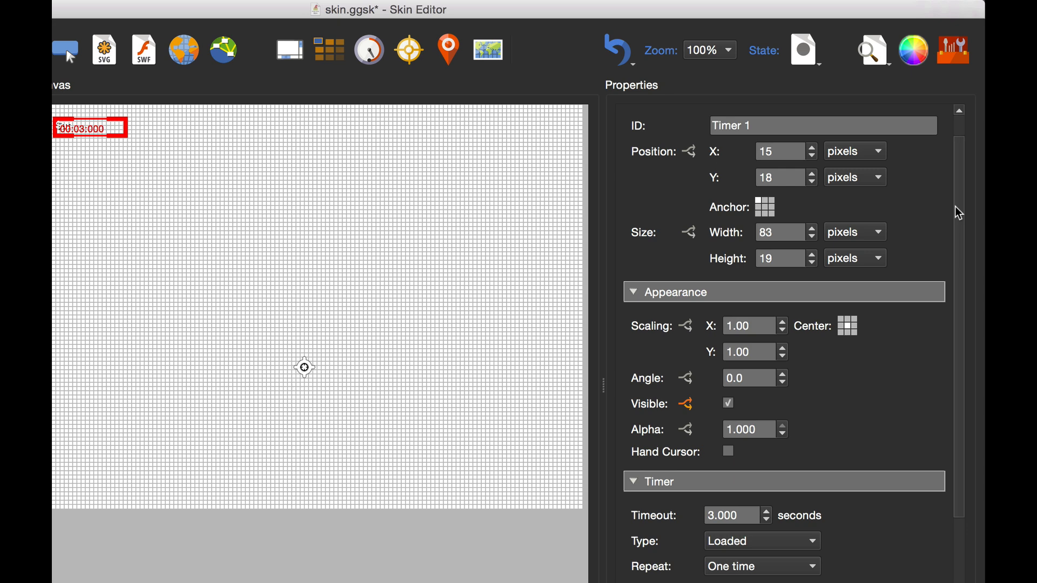
mouse_move(682, 334)
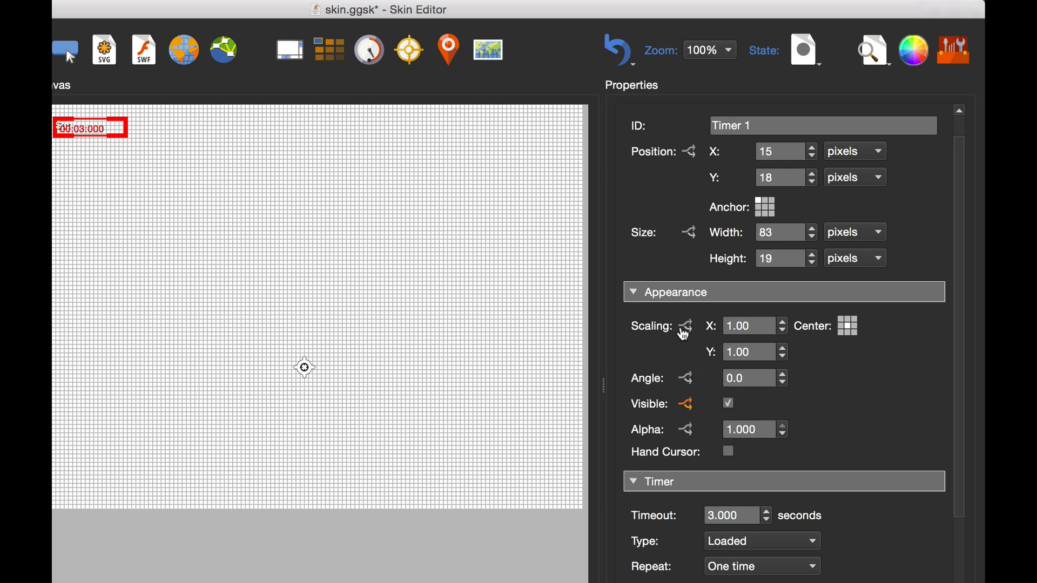
mouse_move(678, 383)
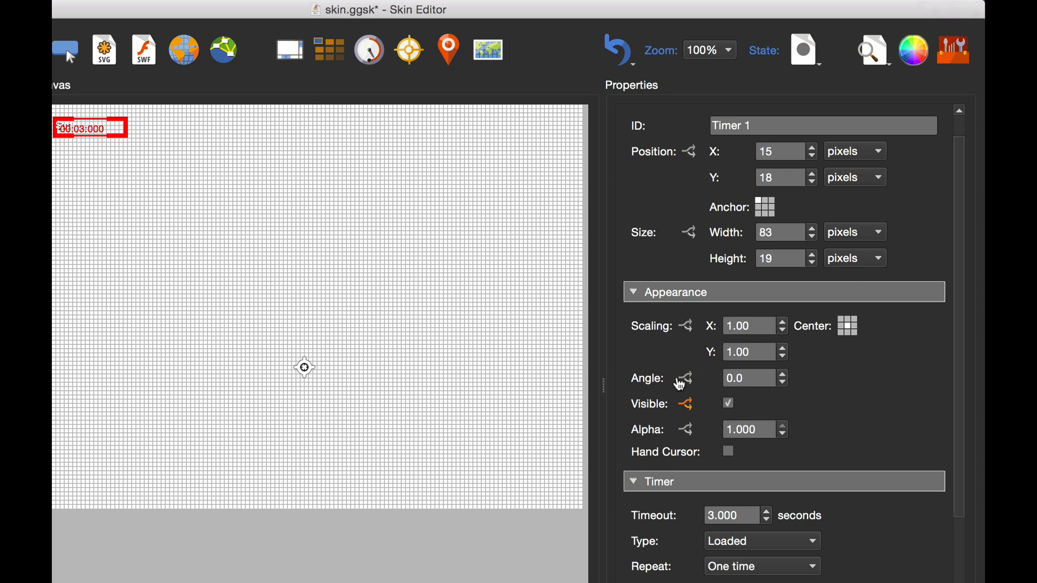
mouse_move(694, 387)
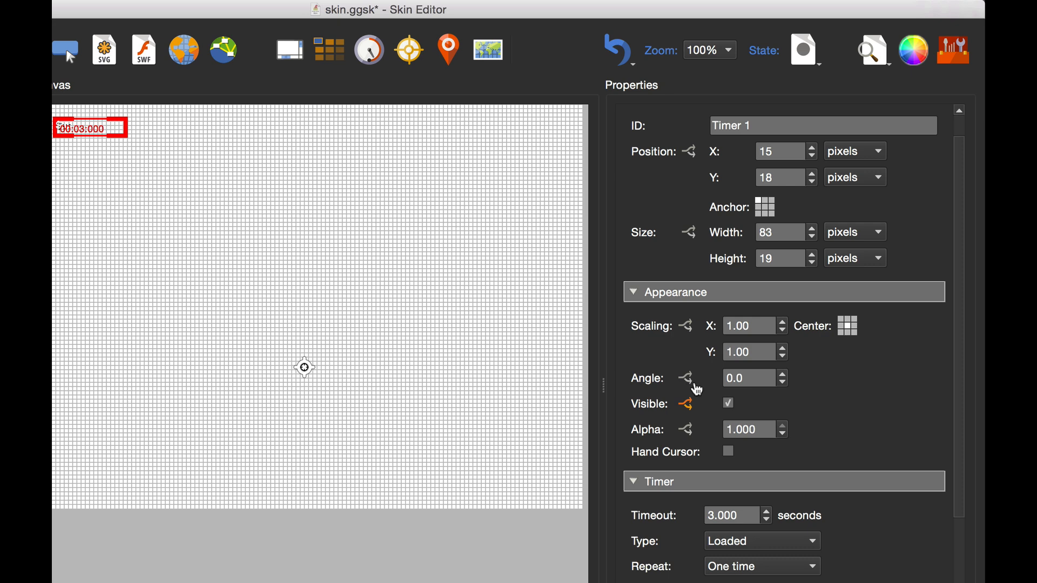
mouse_move(690, 323)
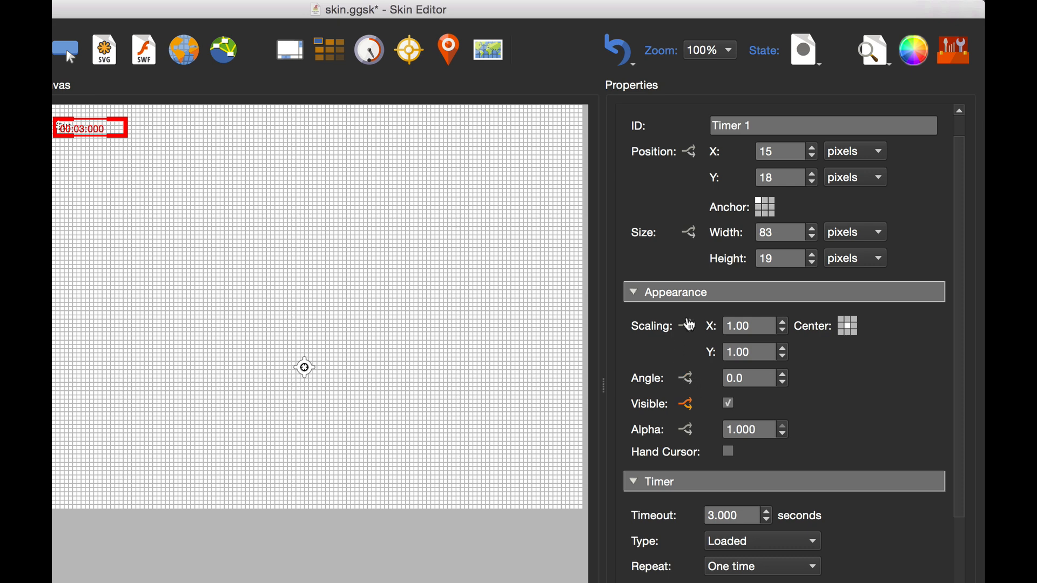
mouse_move(691, 331)
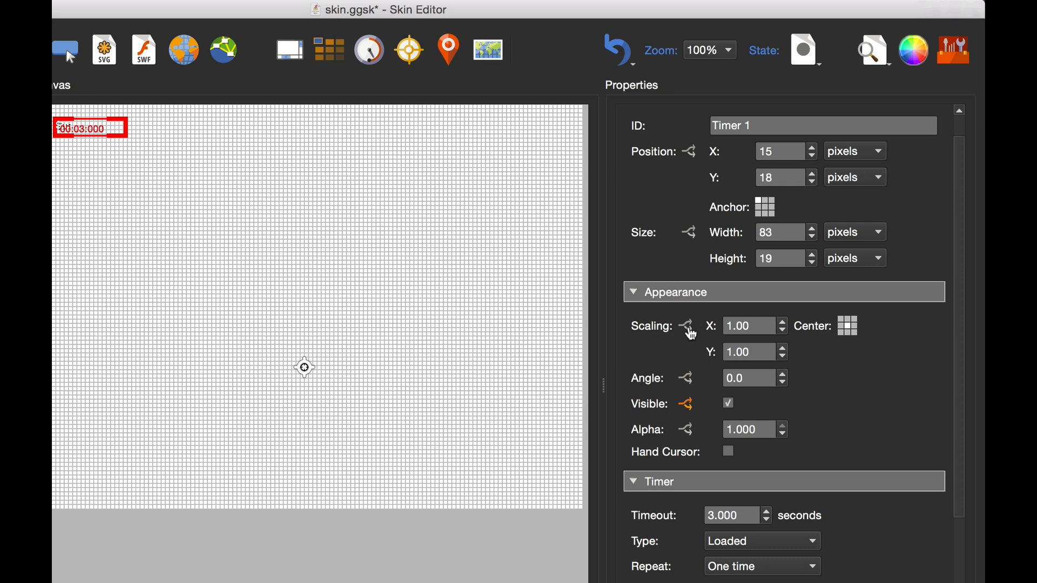
mouse_move(635, 413)
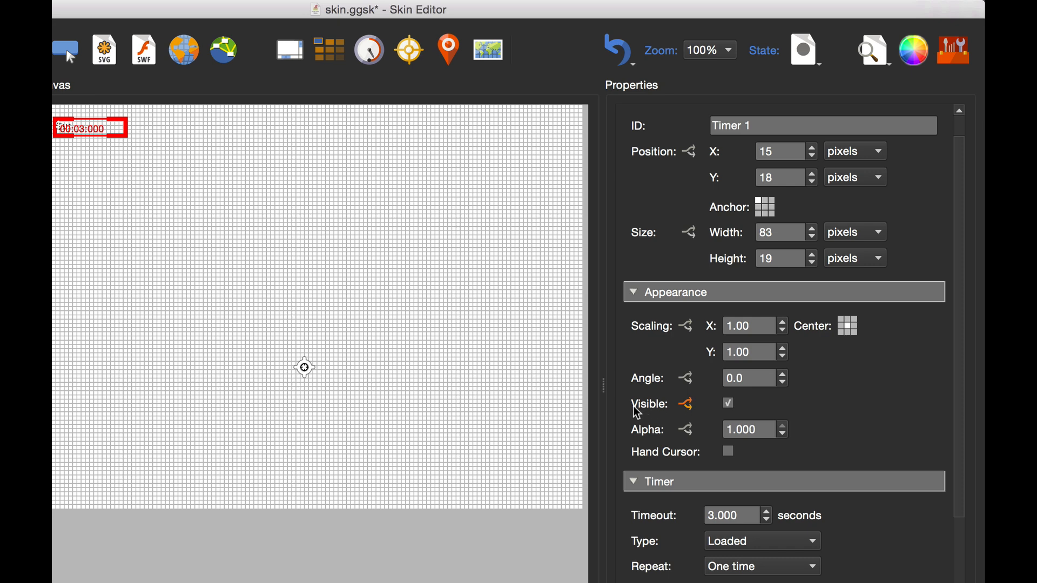
mouse_move(667, 415)
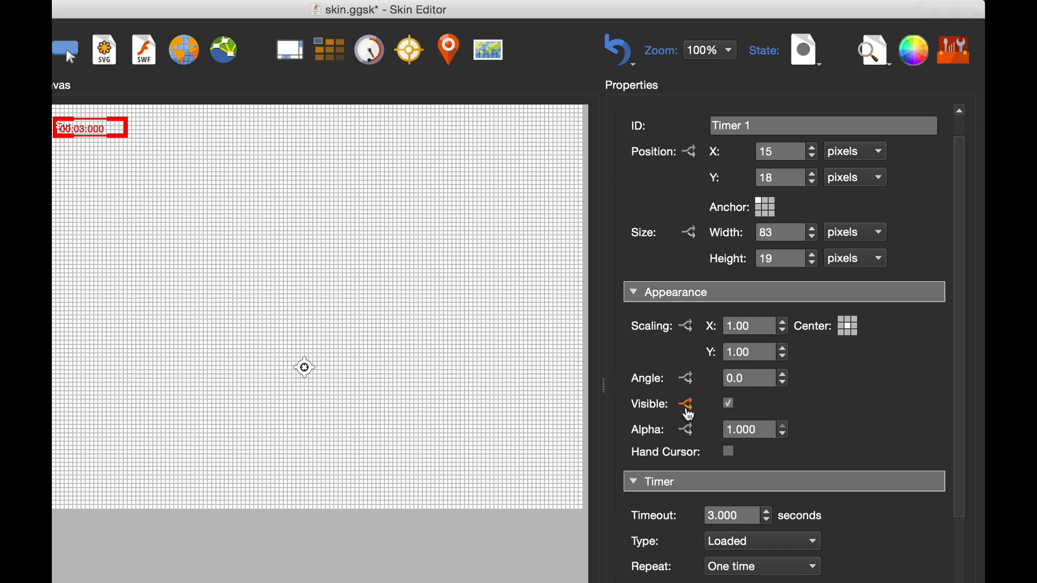
Add a visibility logic block hiding Timer 1 when Active = false, and confirm it
click(685, 403)
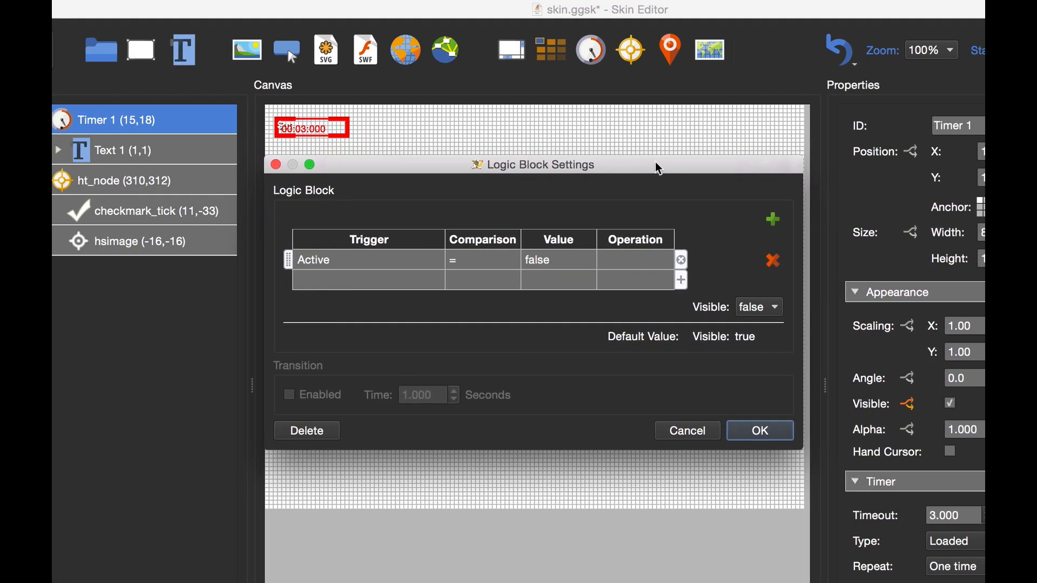
mouse_move(918, 408)
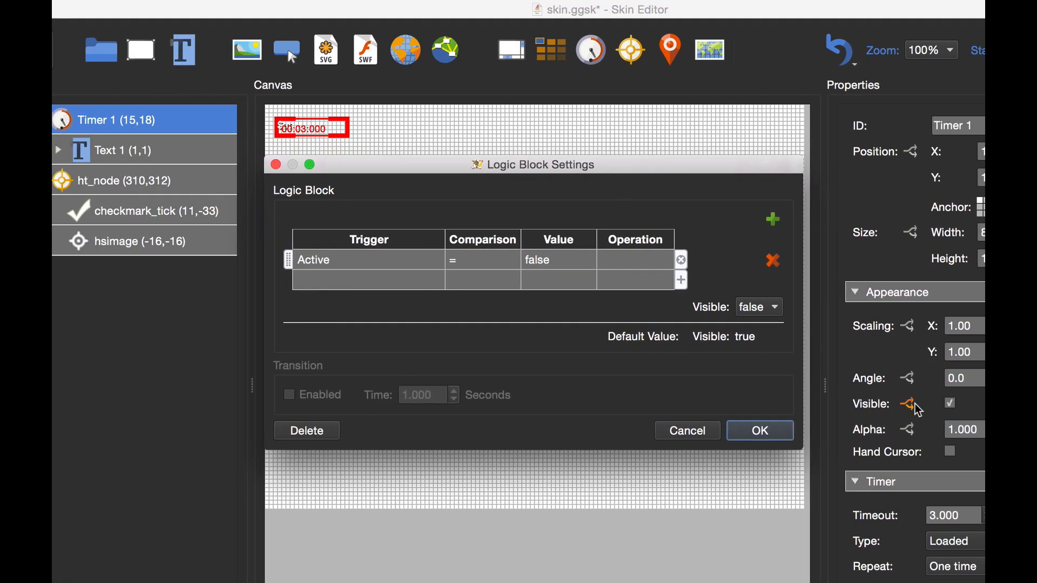
mouse_move(870, 415)
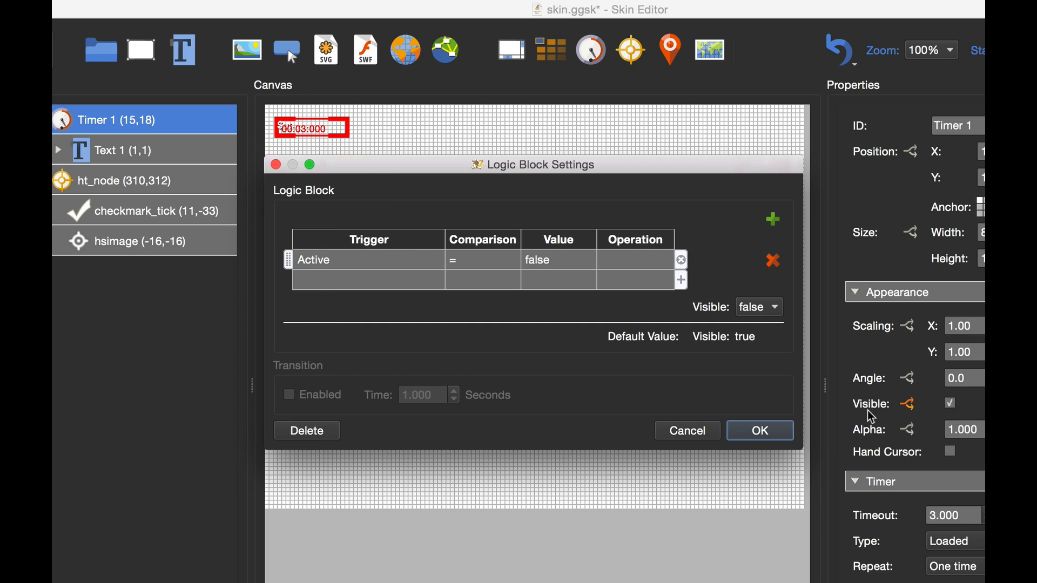
mouse_move(613, 349)
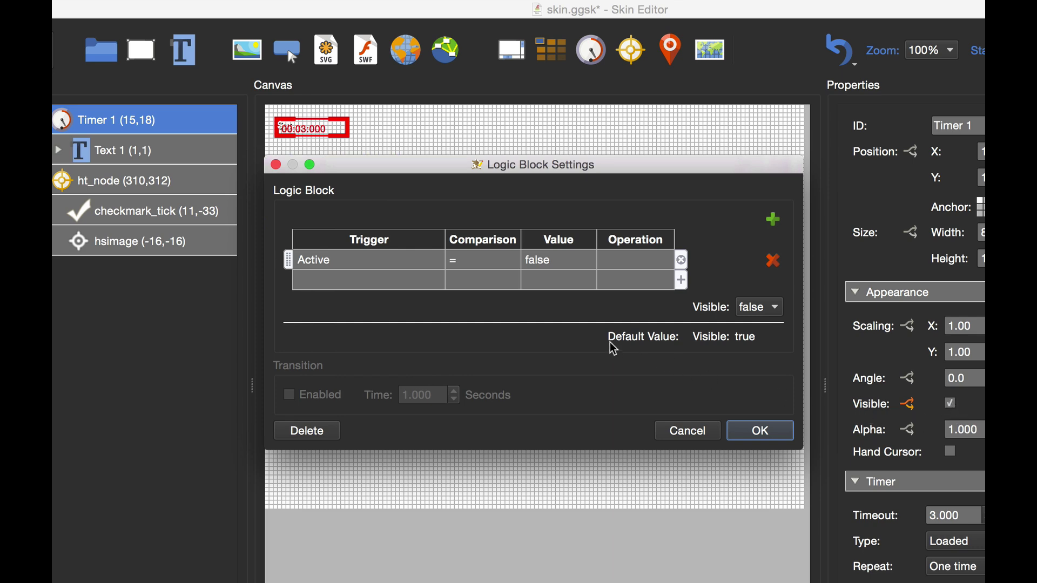
mouse_move(754, 349)
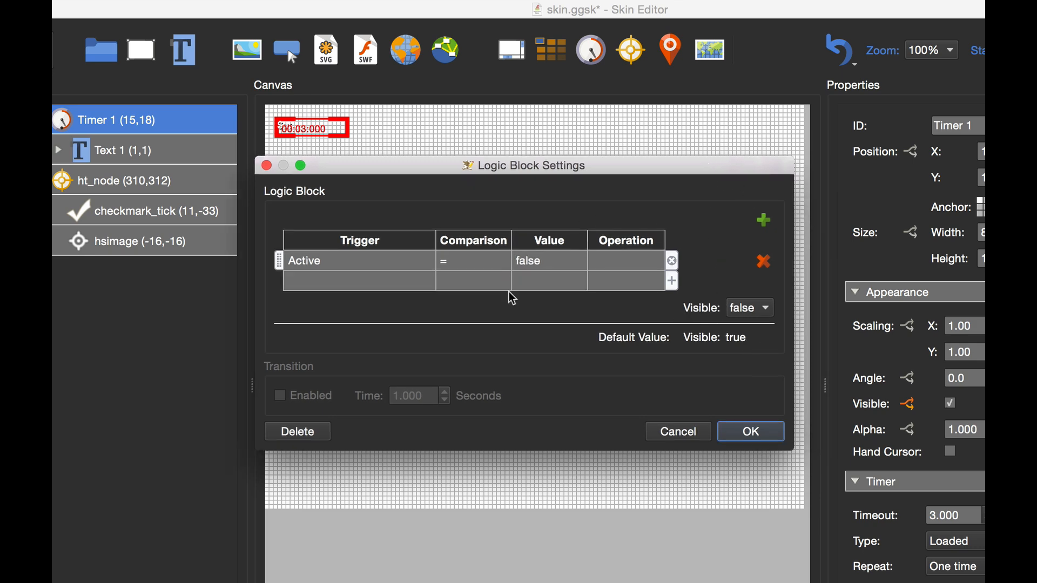
mouse_move(706, 312)
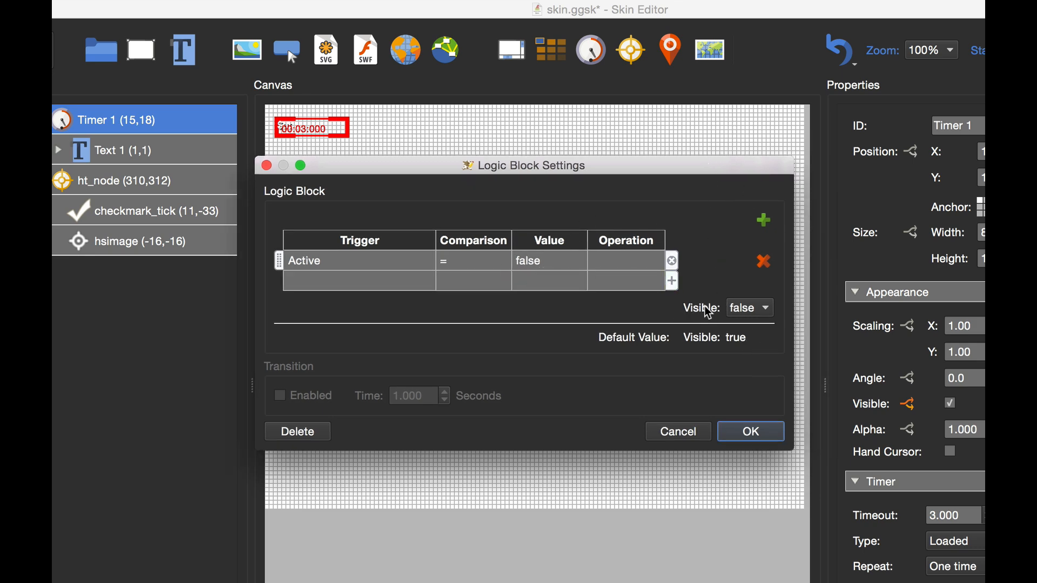
mouse_move(754, 320)
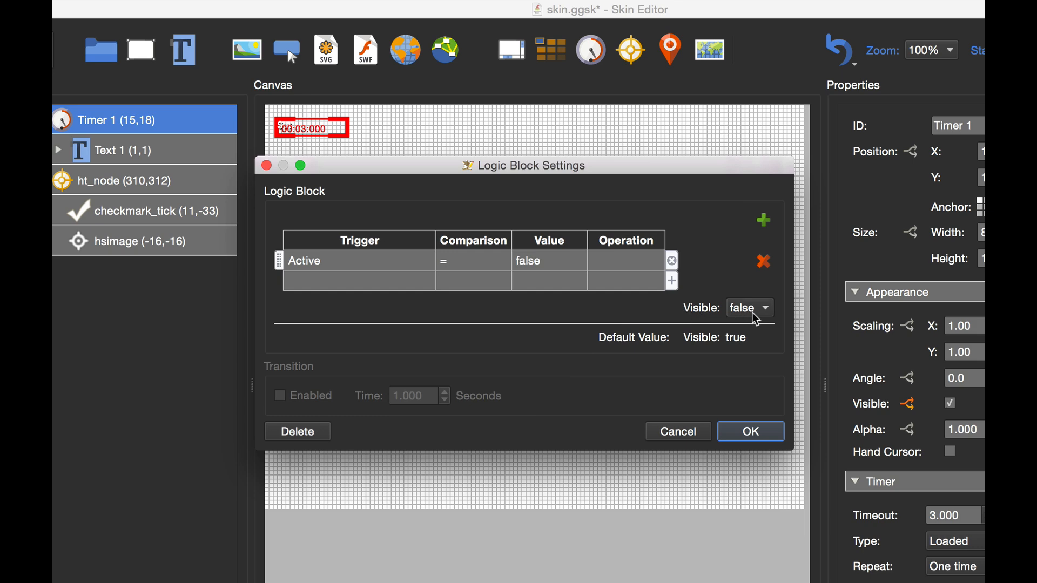
mouse_move(564, 182)
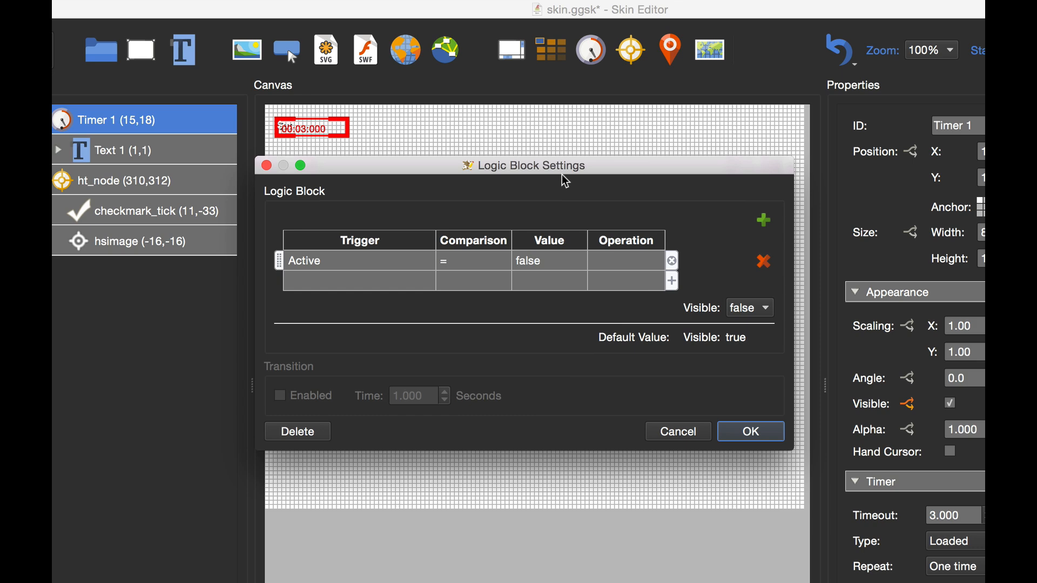
mouse_move(295, 273)
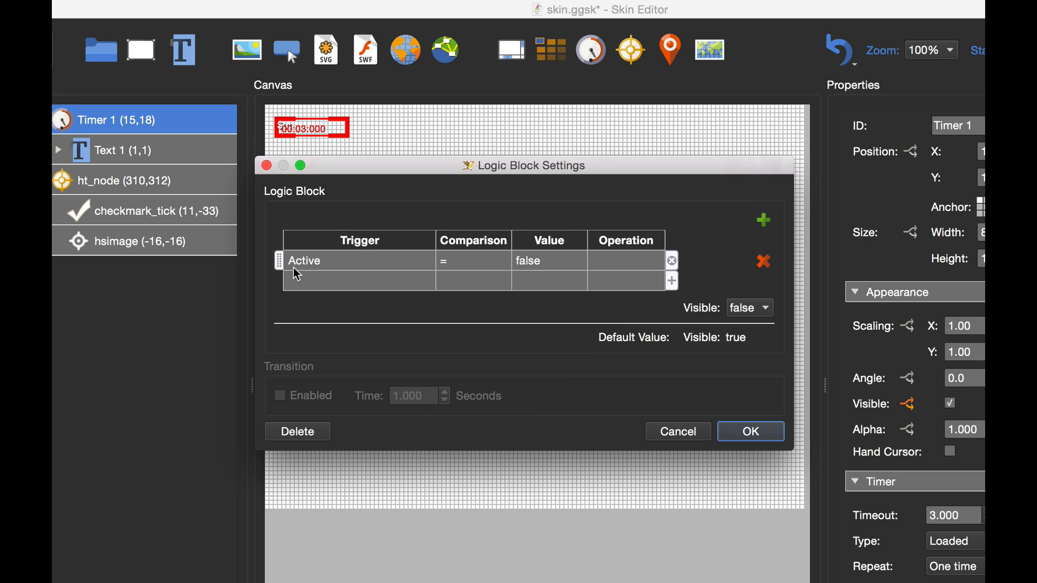
mouse_move(343, 264)
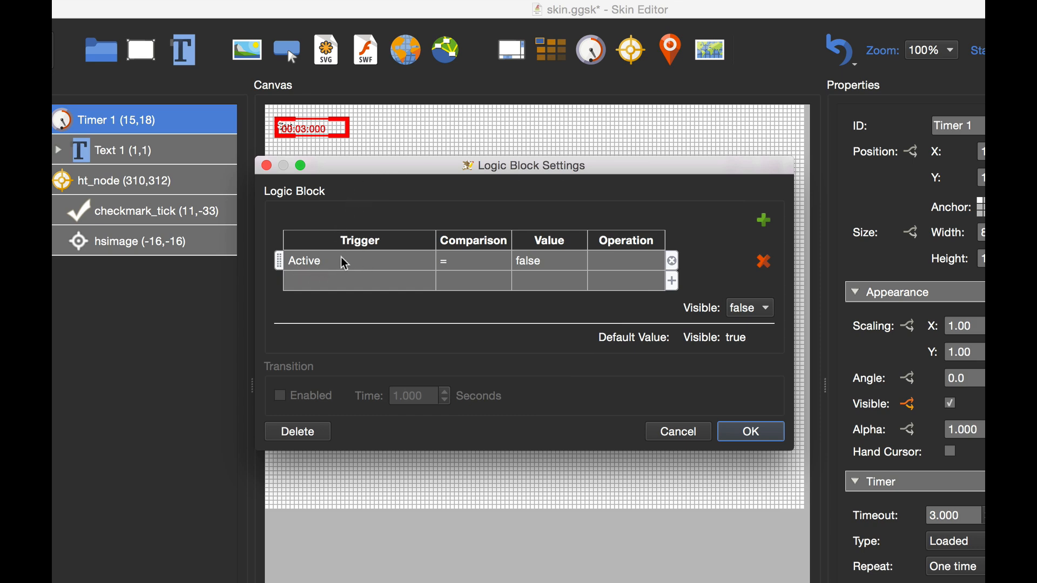
mouse_move(526, 248)
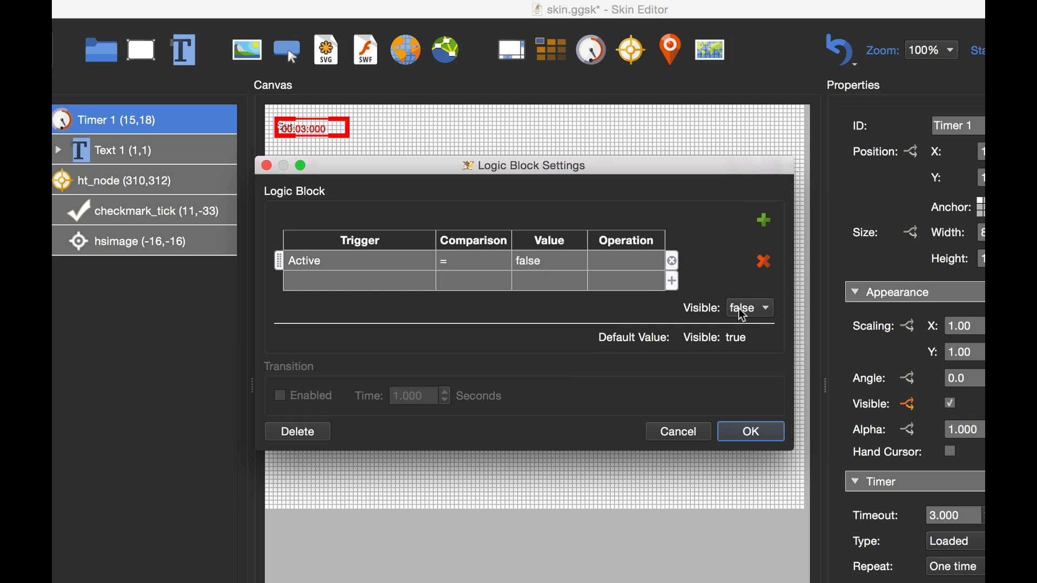
mouse_move(547, 266)
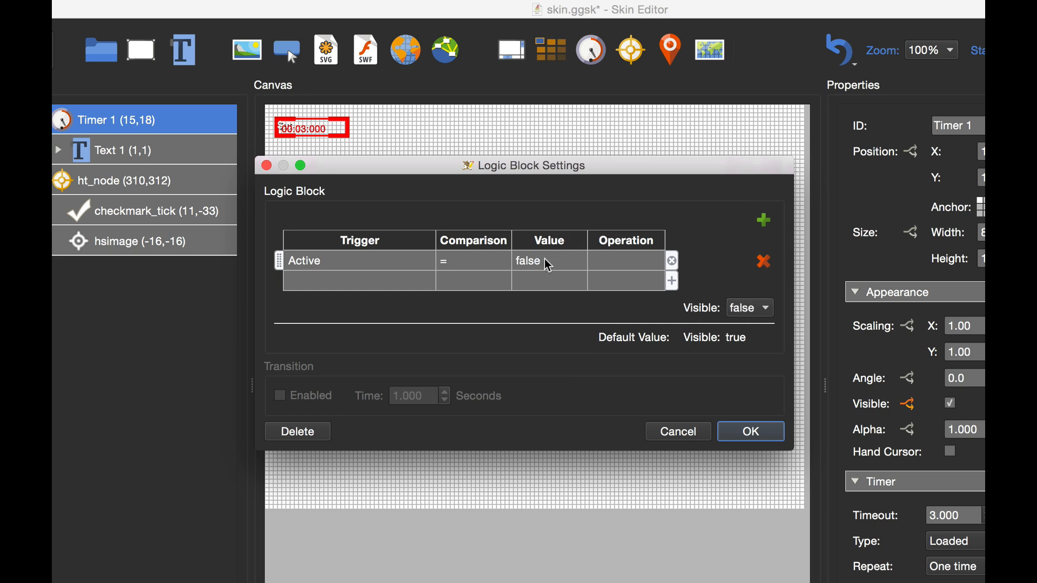
mouse_move(711, 314)
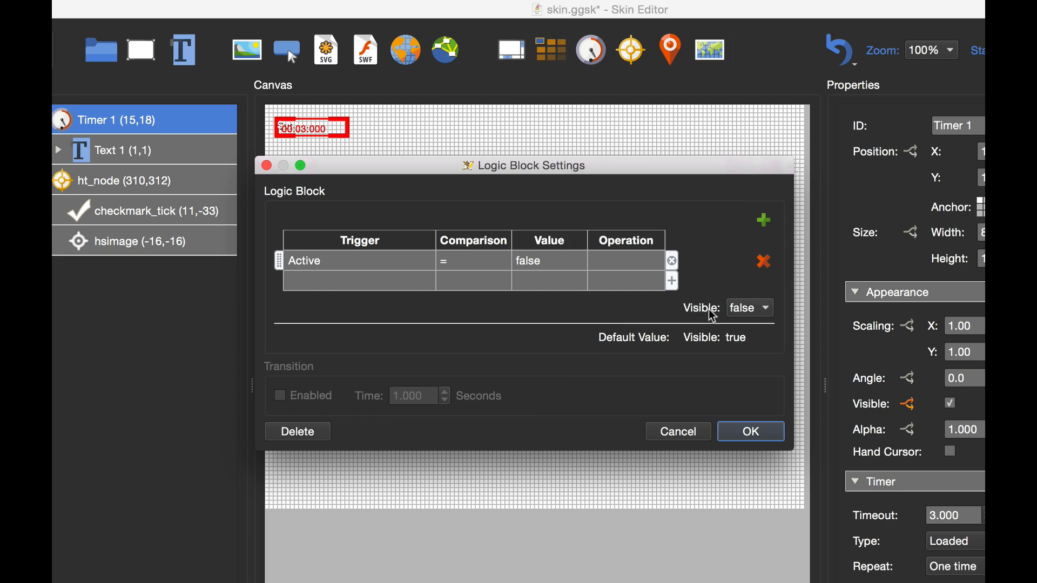
mouse_move(736, 316)
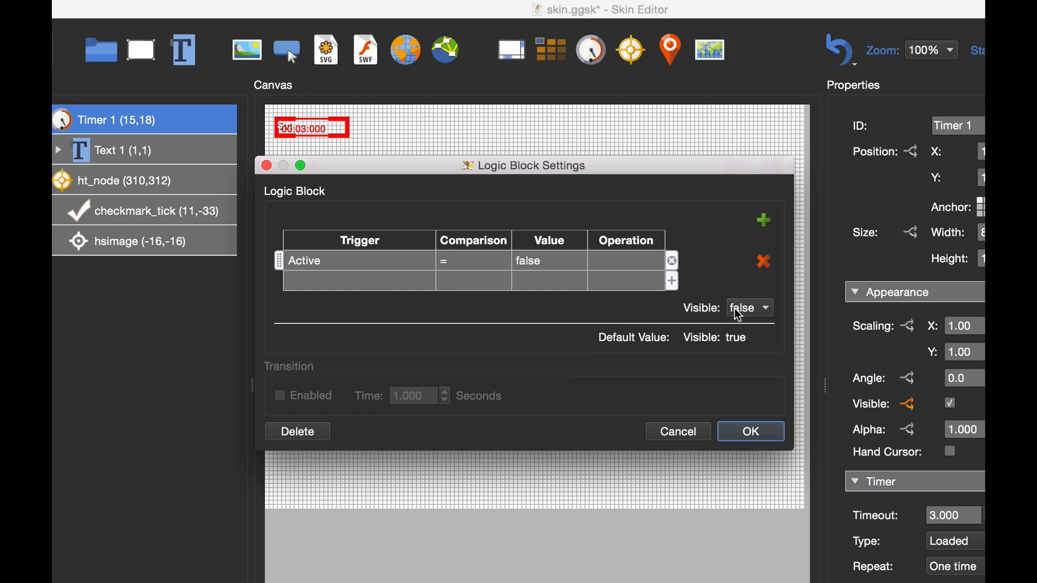
mouse_move(520, 245)
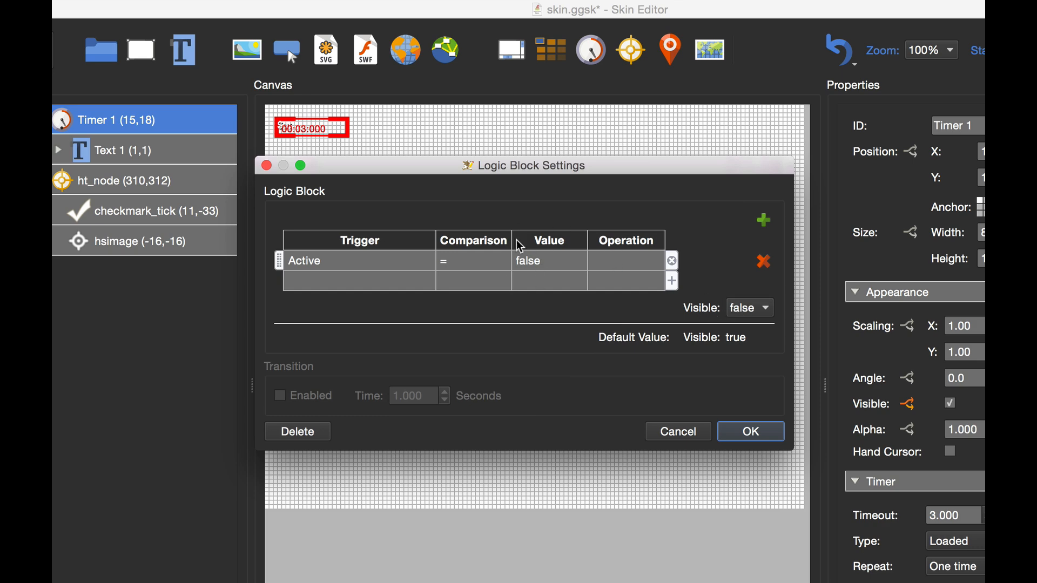
mouse_move(530, 276)
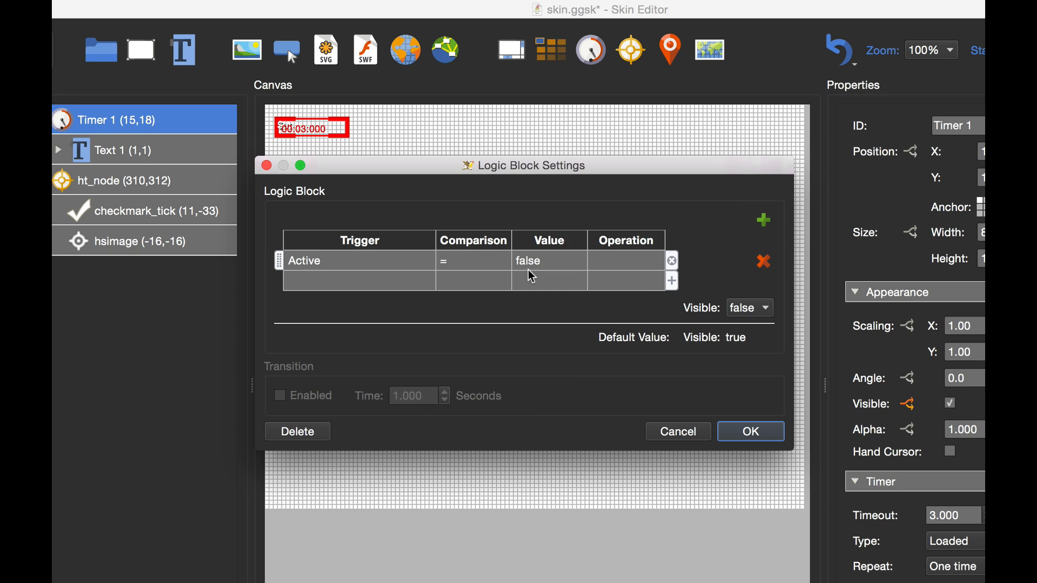
mouse_move(773, 319)
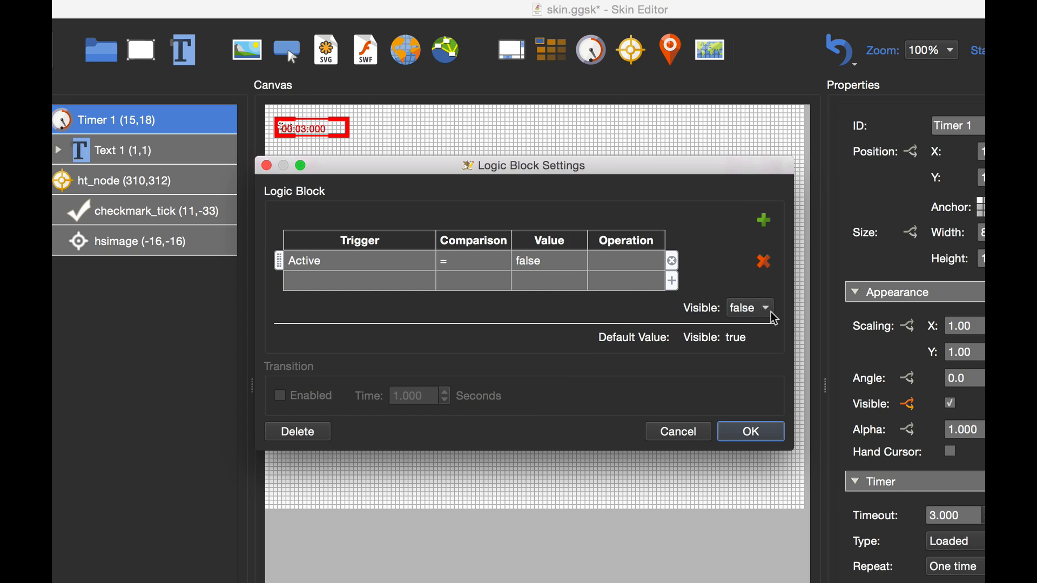
mouse_move(756, 323)
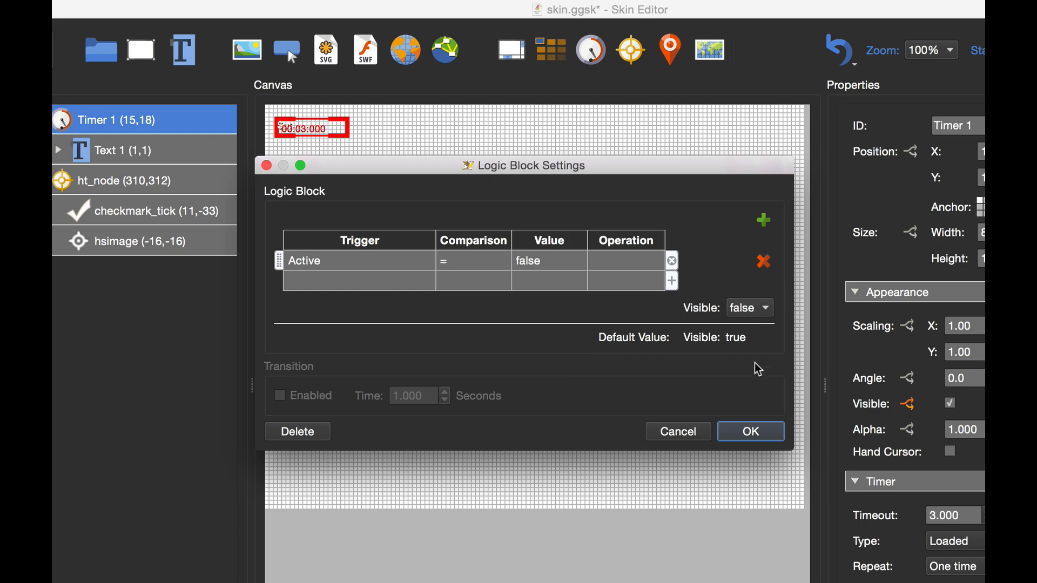
click(750, 431)
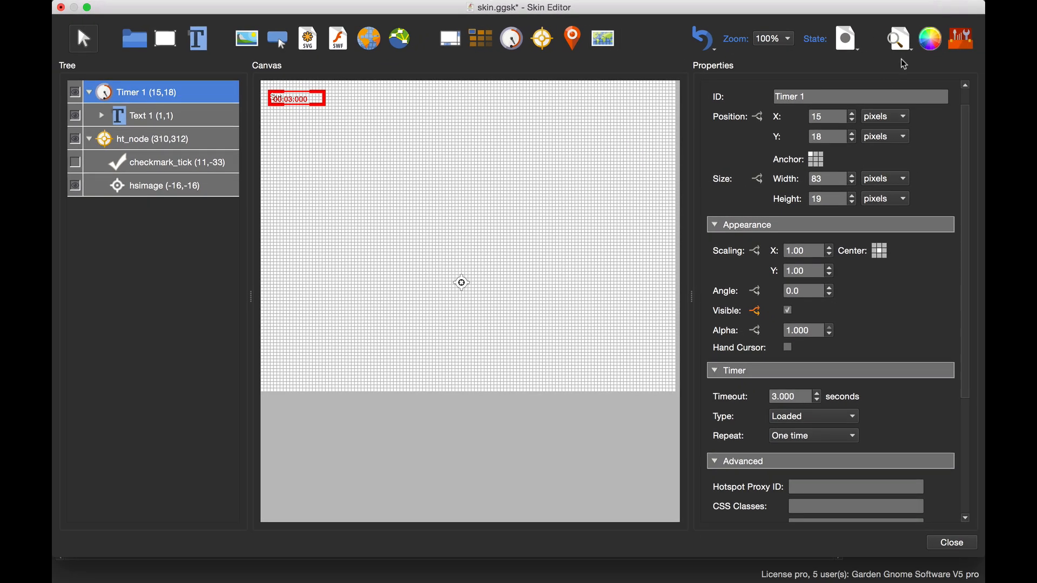
click(898, 37)
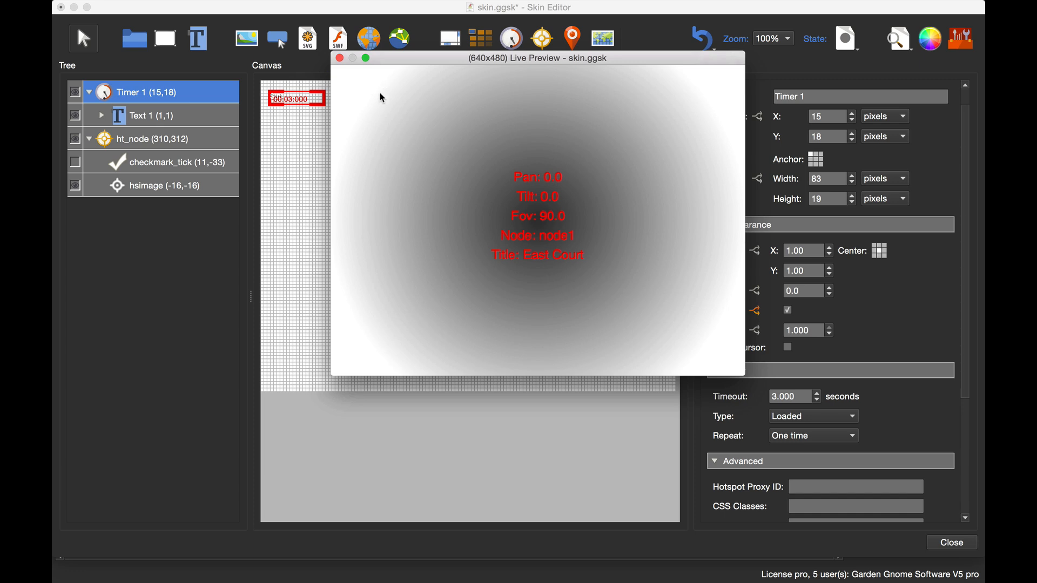
click(339, 58)
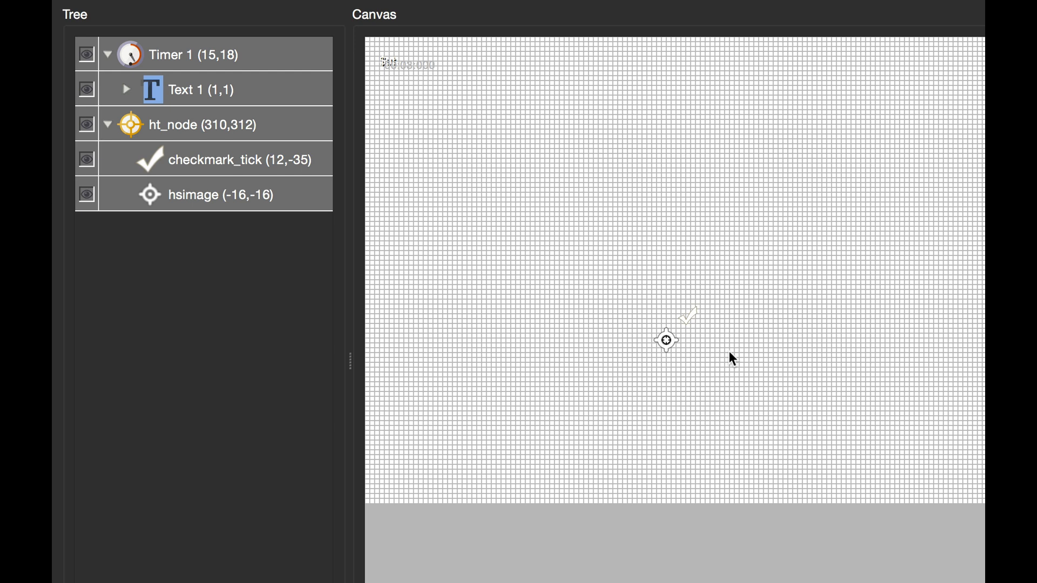
mouse_move(274, 155)
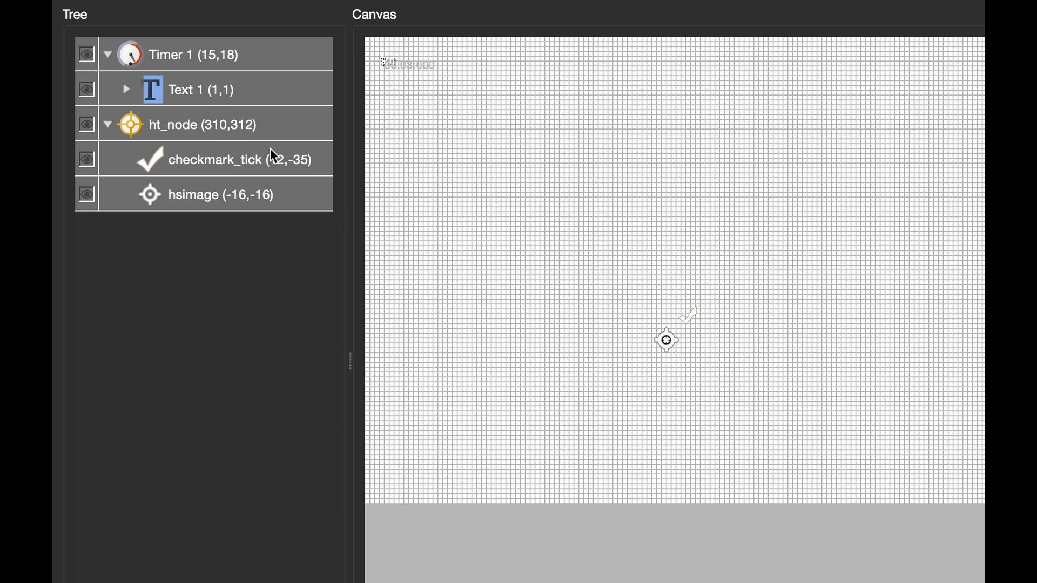
Select the checkmark_tick element to show its properties
click(215, 160)
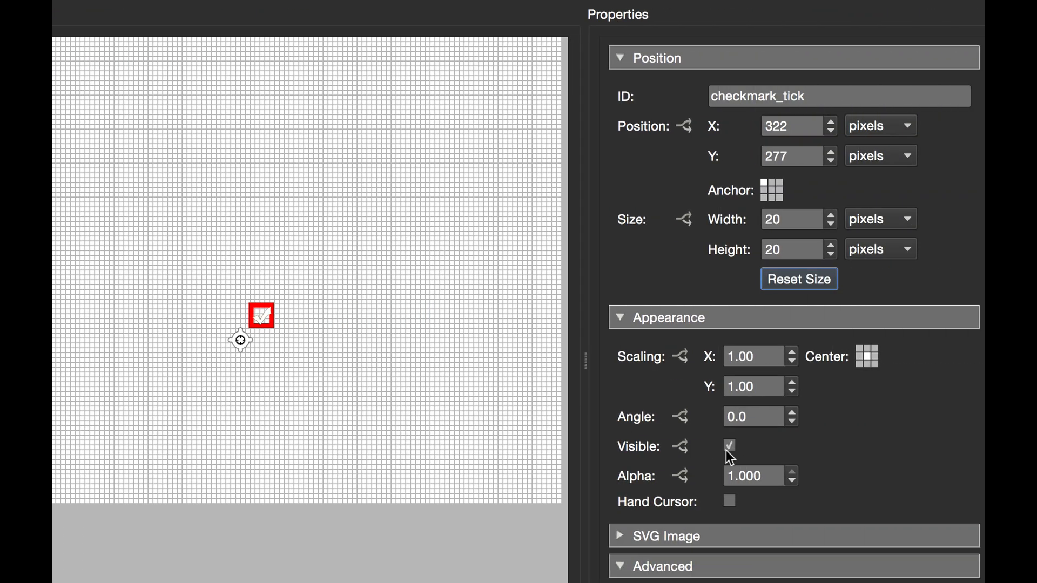
mouse_move(642, 458)
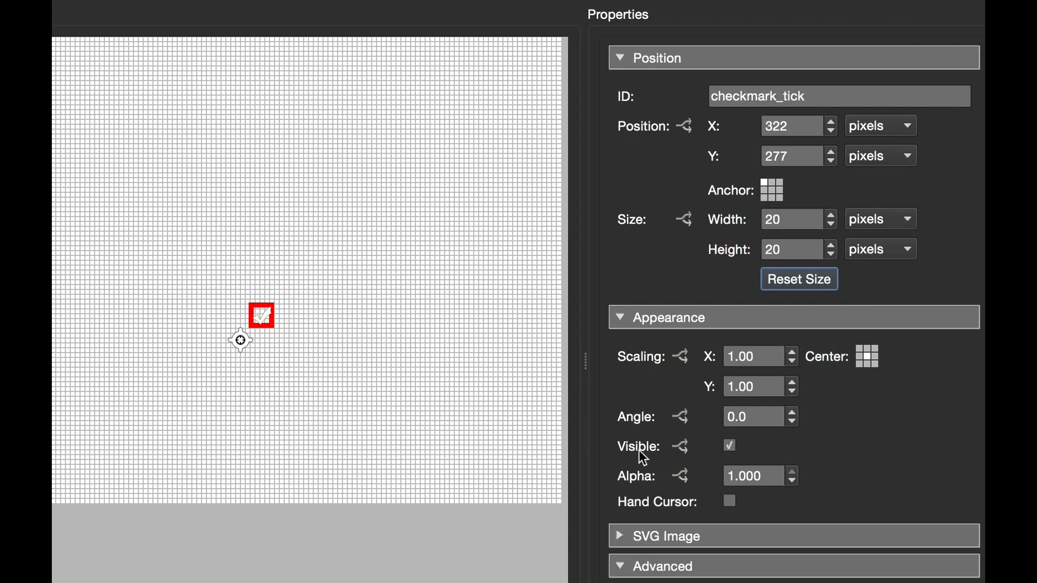
mouse_move(681, 429)
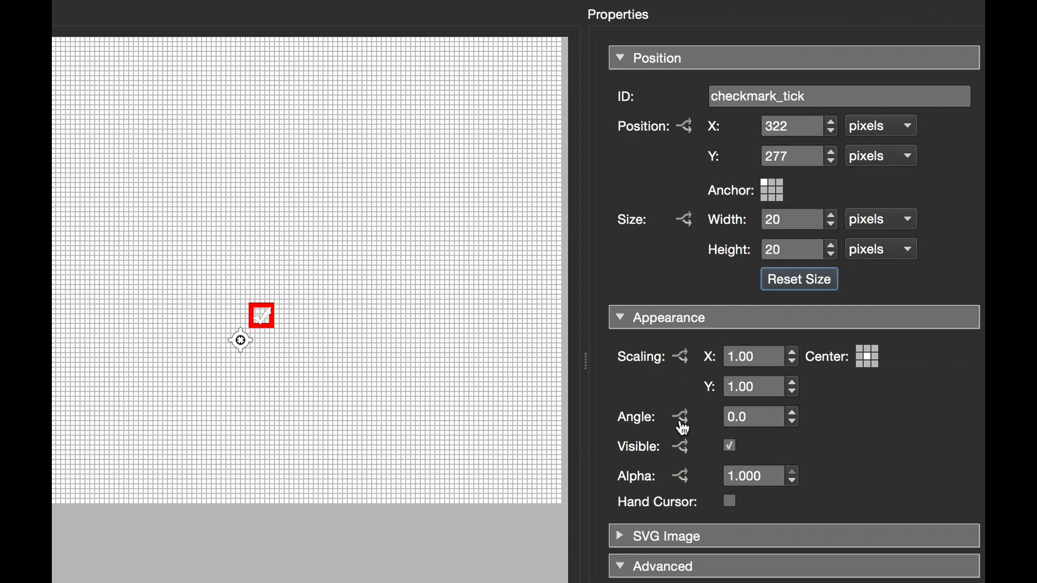
mouse_move(683, 452)
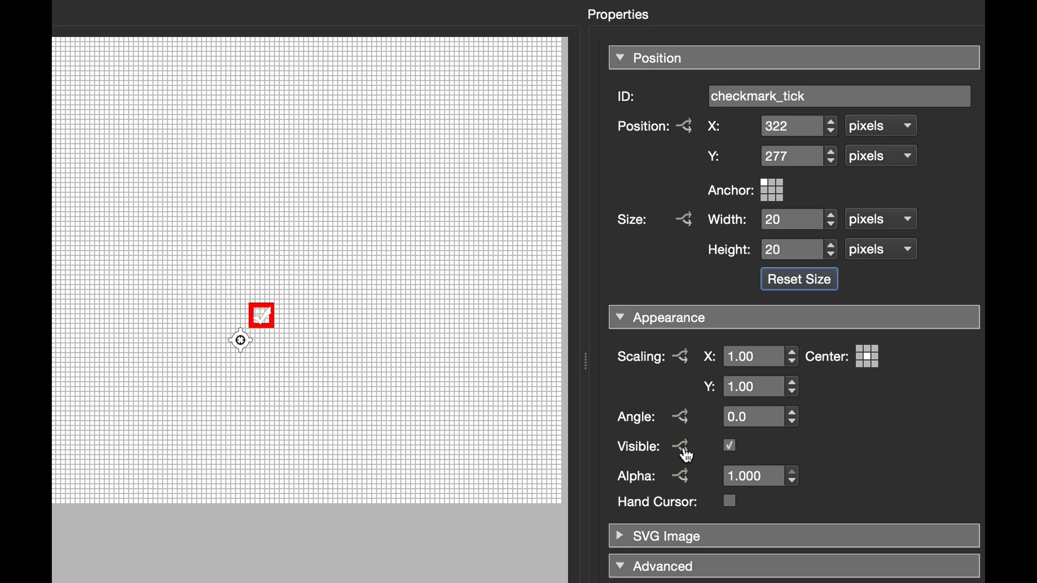
Make checkmark_tick visible only when Visited = true and hidden by default
click(679, 446)
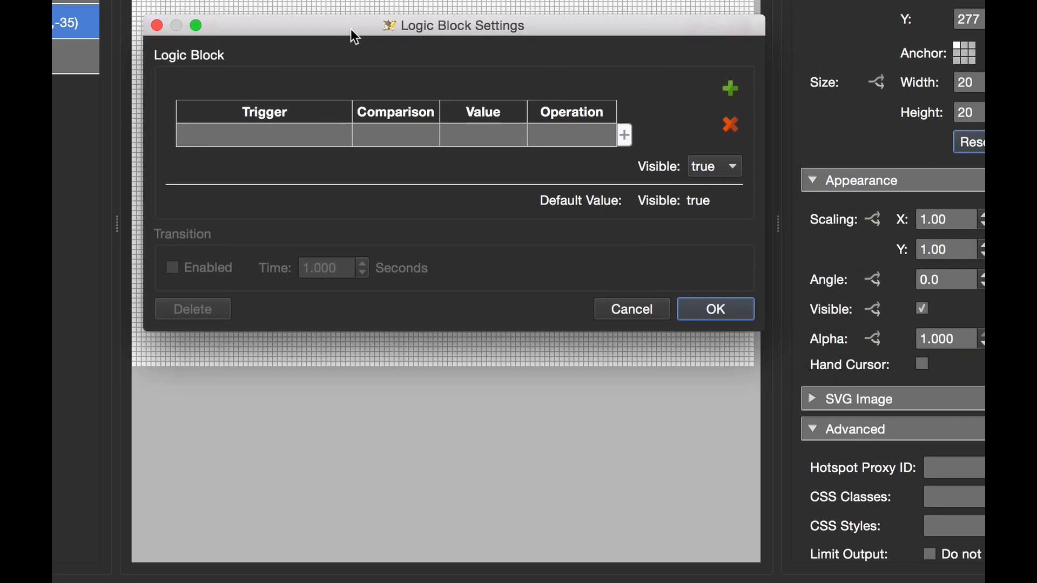
mouse_move(330, 129)
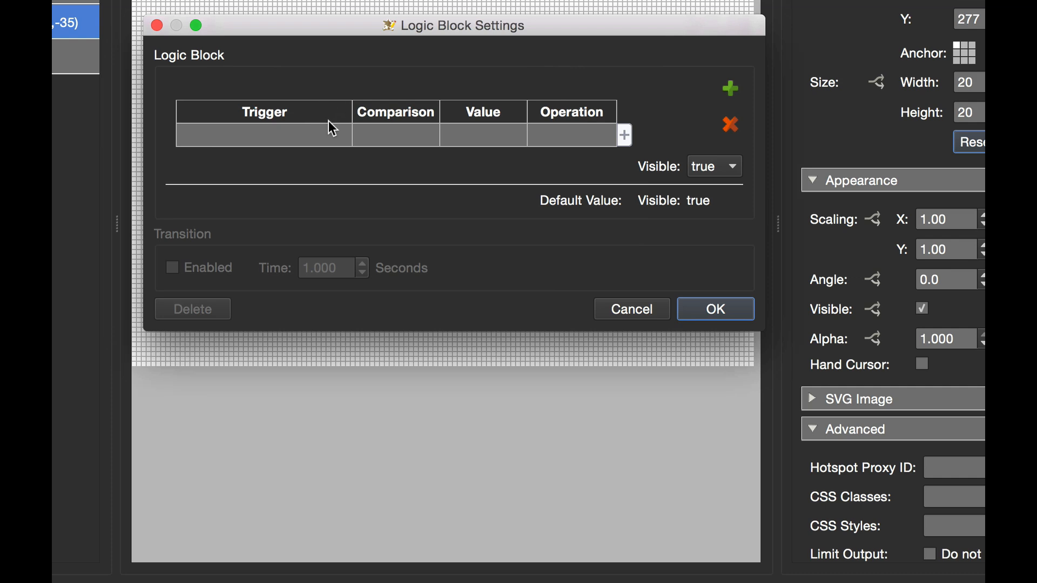
mouse_move(355, 72)
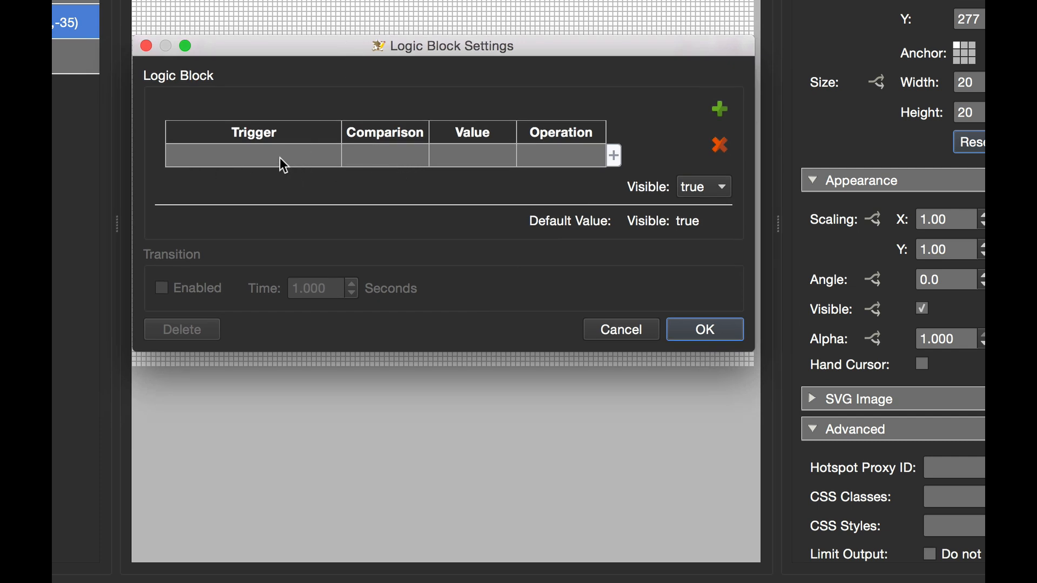
click(720, 109)
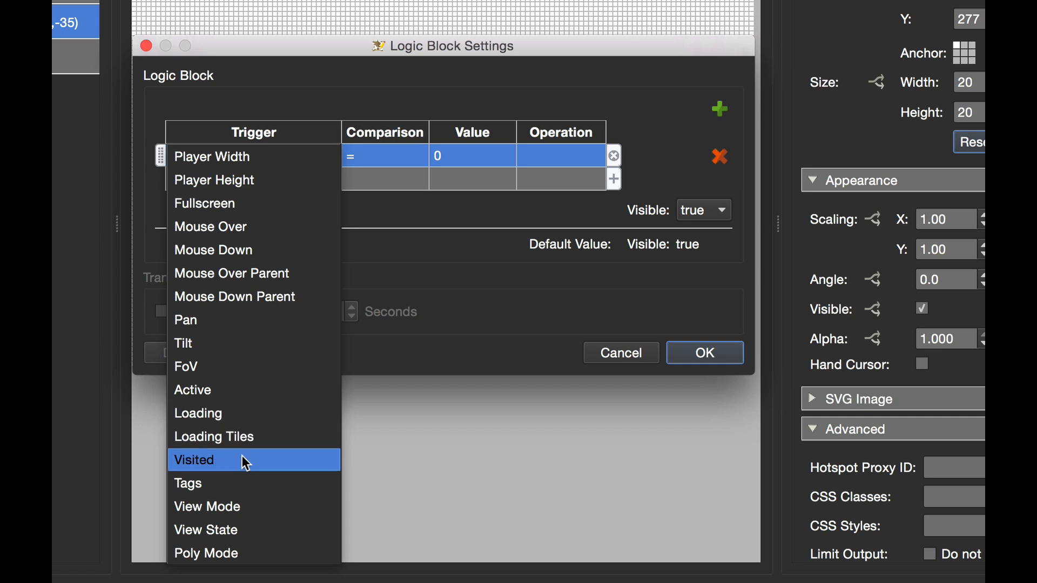
mouse_move(197, 465)
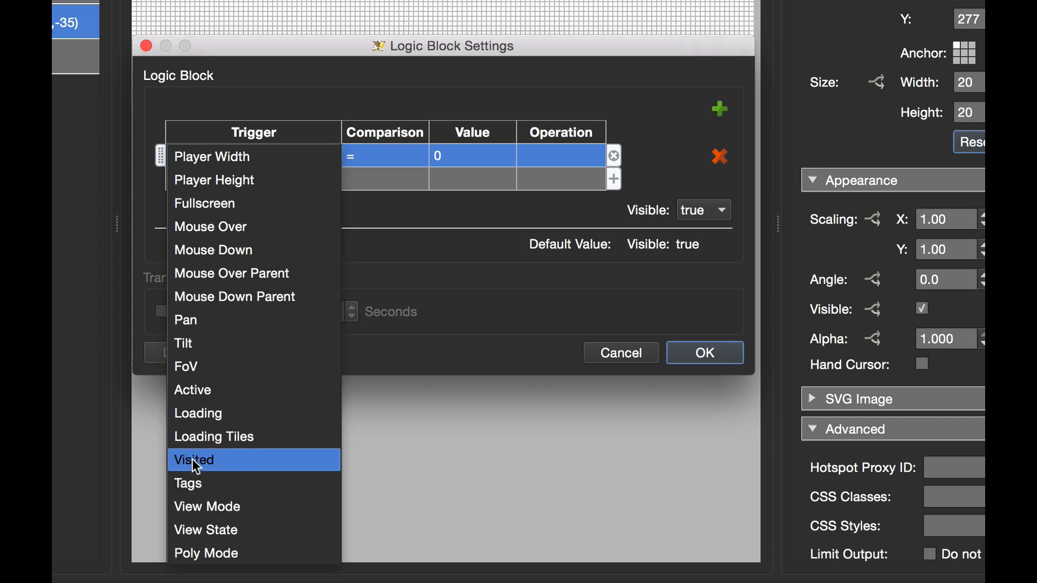
click(193, 460)
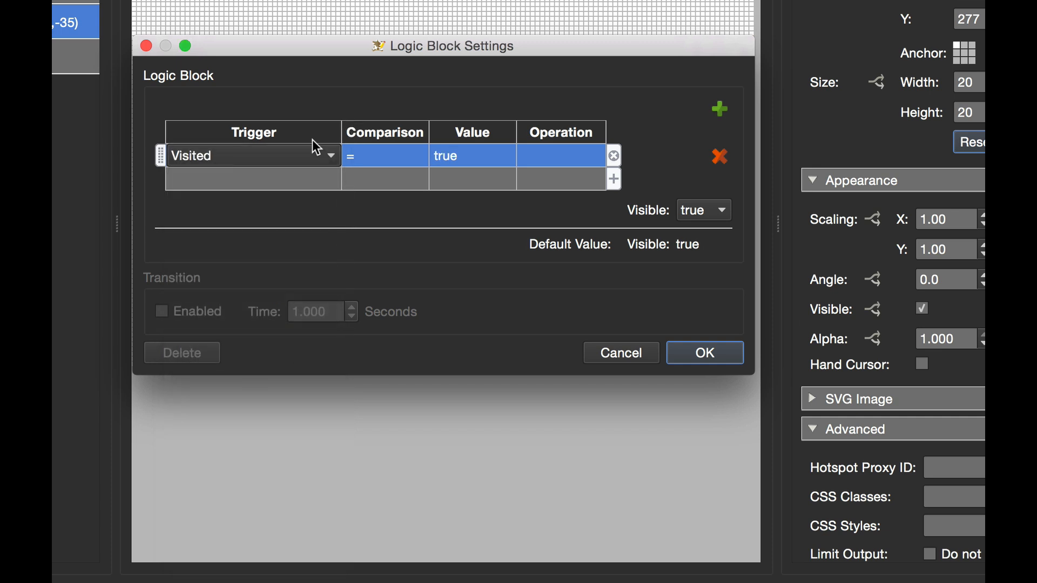
mouse_move(479, 164)
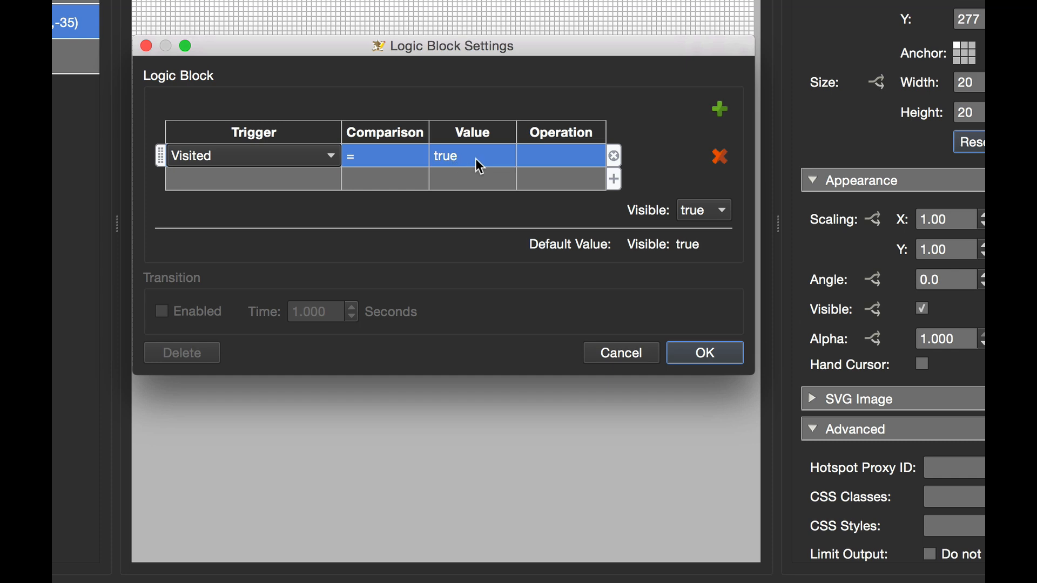
mouse_move(702, 217)
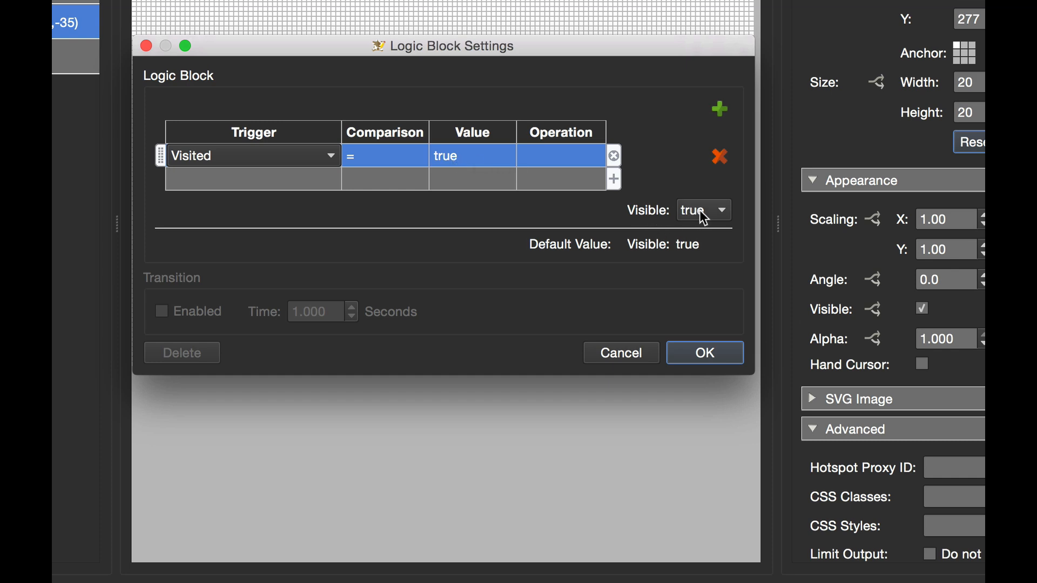
click(703, 352)
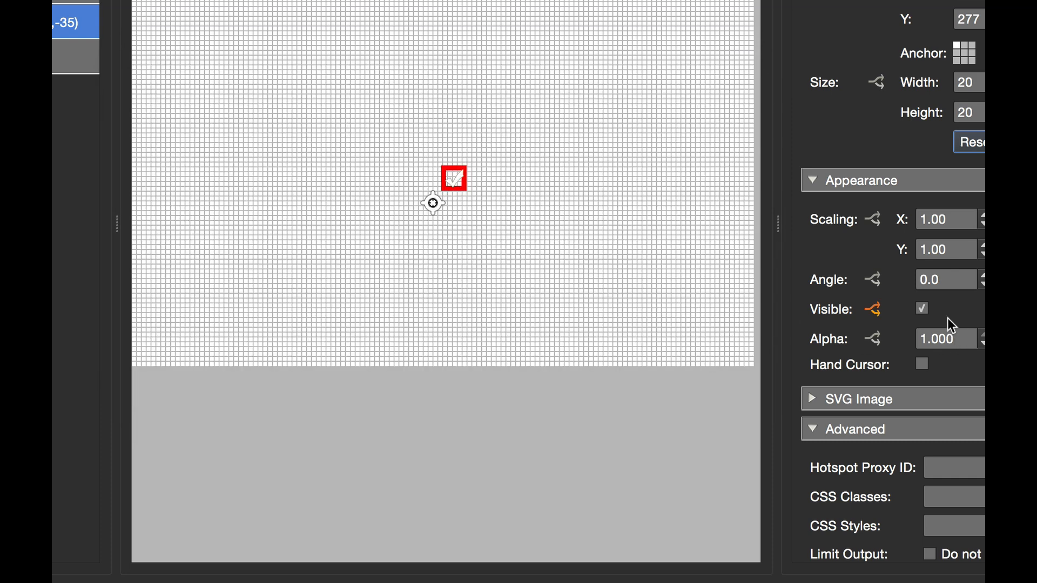
click(921, 308)
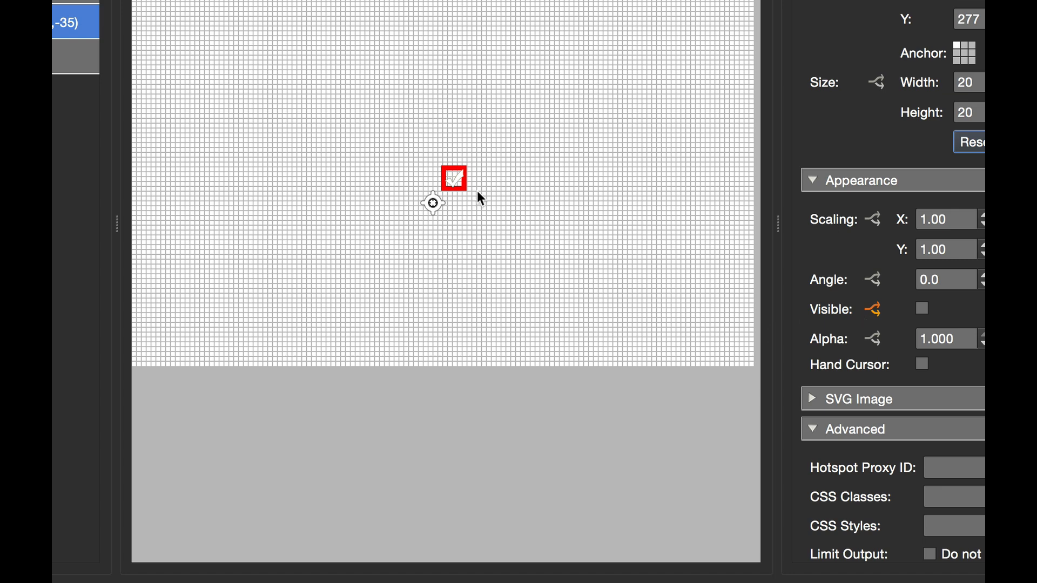
mouse_move(489, 219)
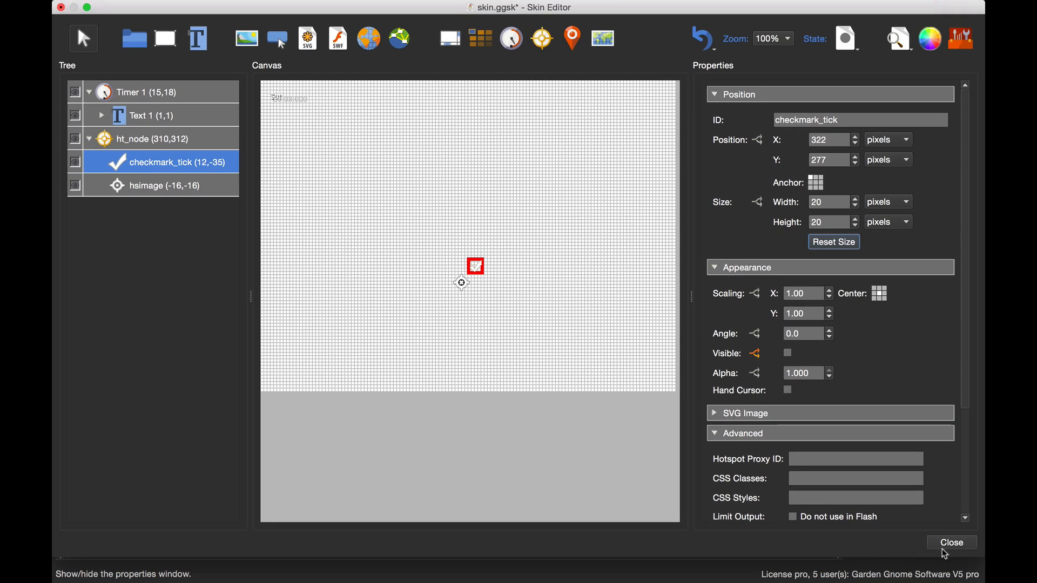
Close the skin editor and overwrite the output project file to rebuild the tour
click(951, 542)
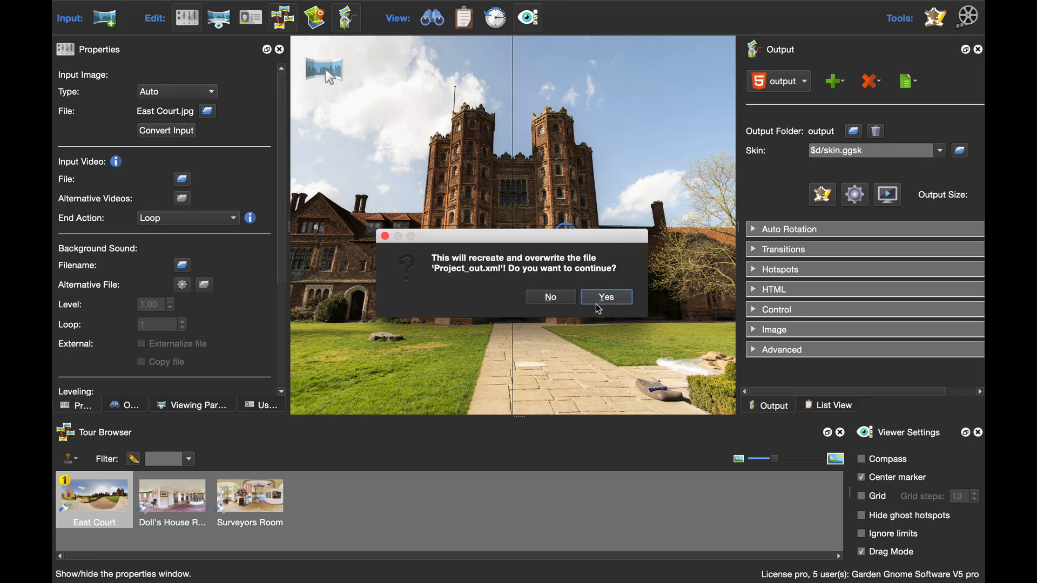
click(605, 296)
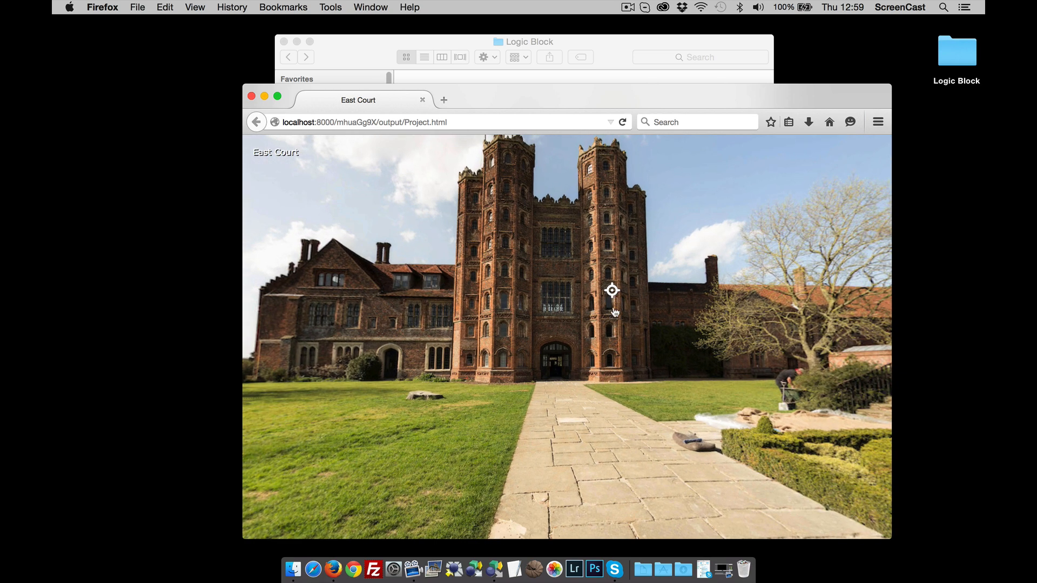
Enter the Doll's House Room through the East Court hotspot and look around
click(612, 290)
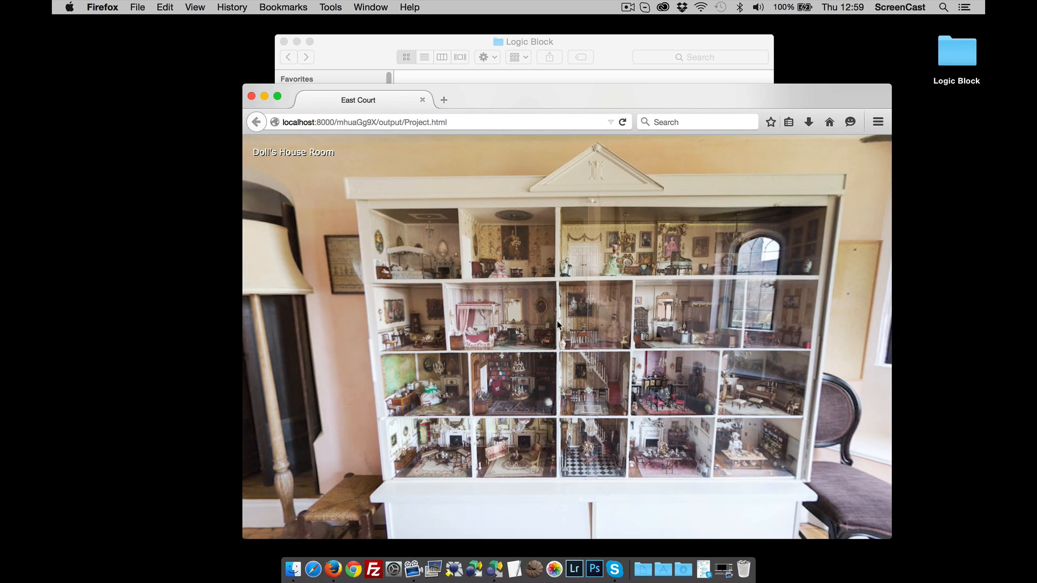
click(557, 325)
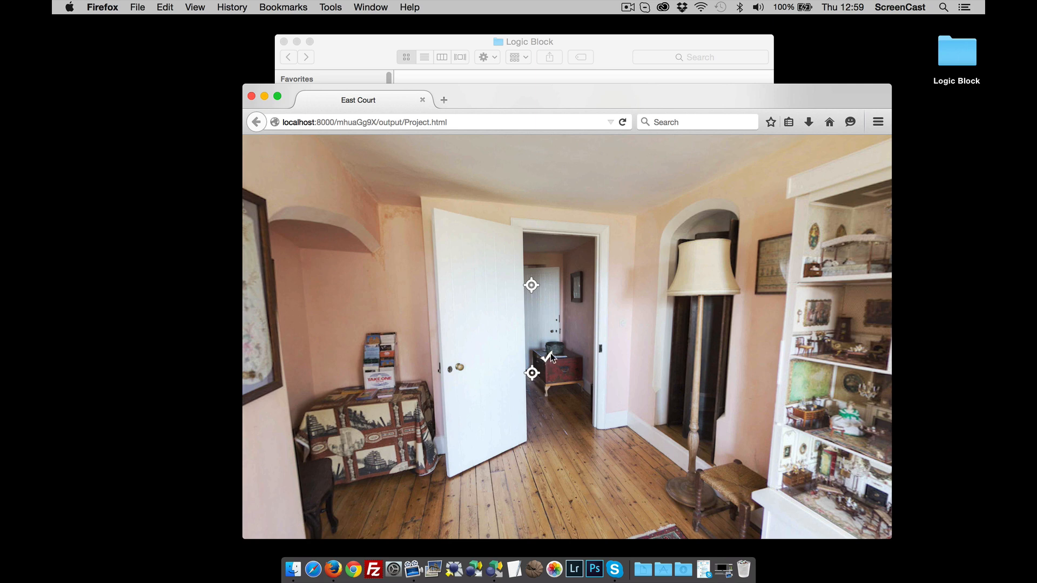
mouse_move(532, 296)
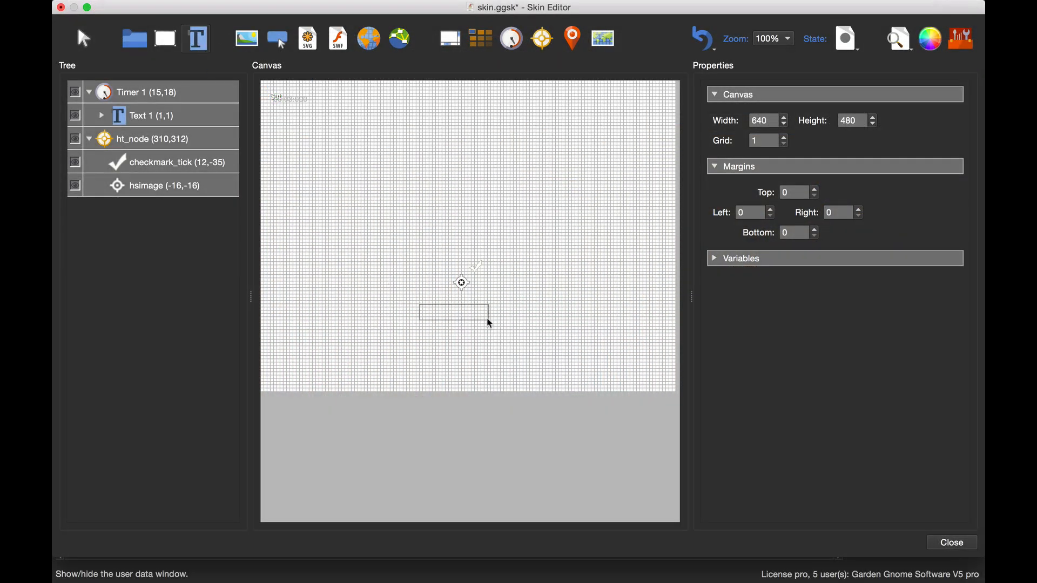
Draw a new Text 2 box on the canvas below the hotspot image
click(461, 311)
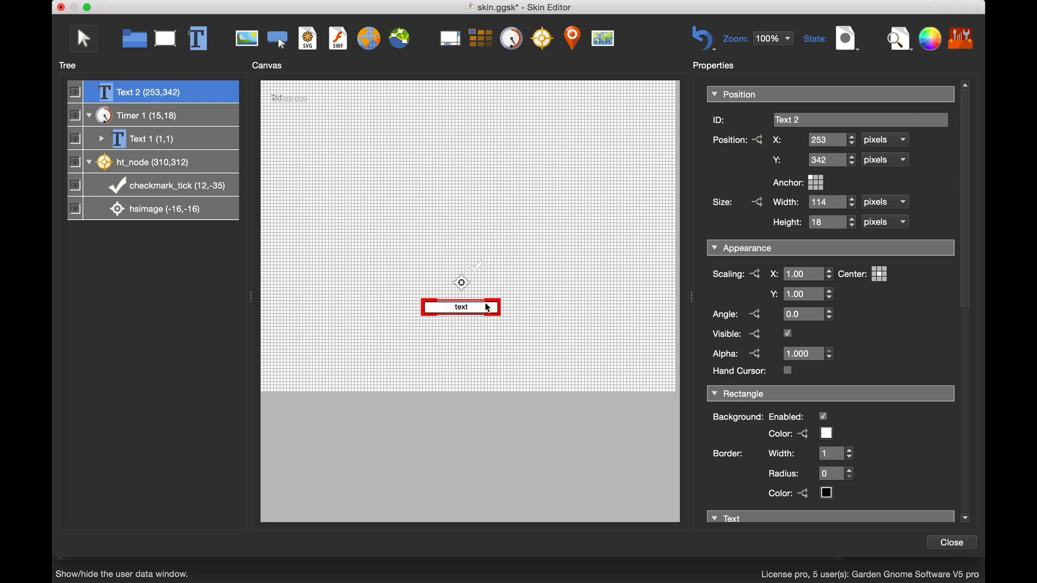
mouse_move(241, 135)
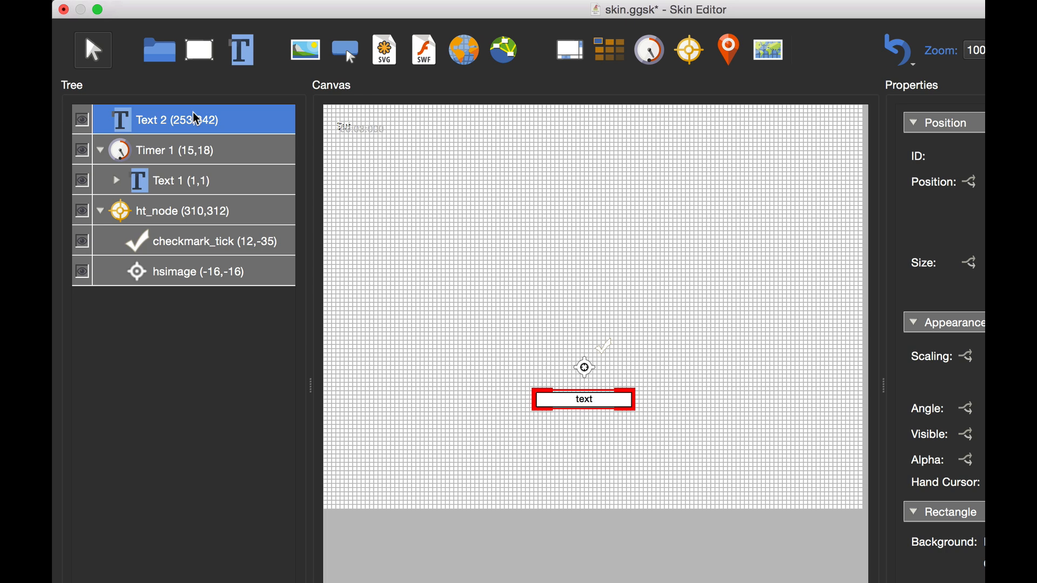
Give Text 2 the $hs hotspot title placeholder, auto-sized with no scroll bar
drag(151, 120, 192, 210)
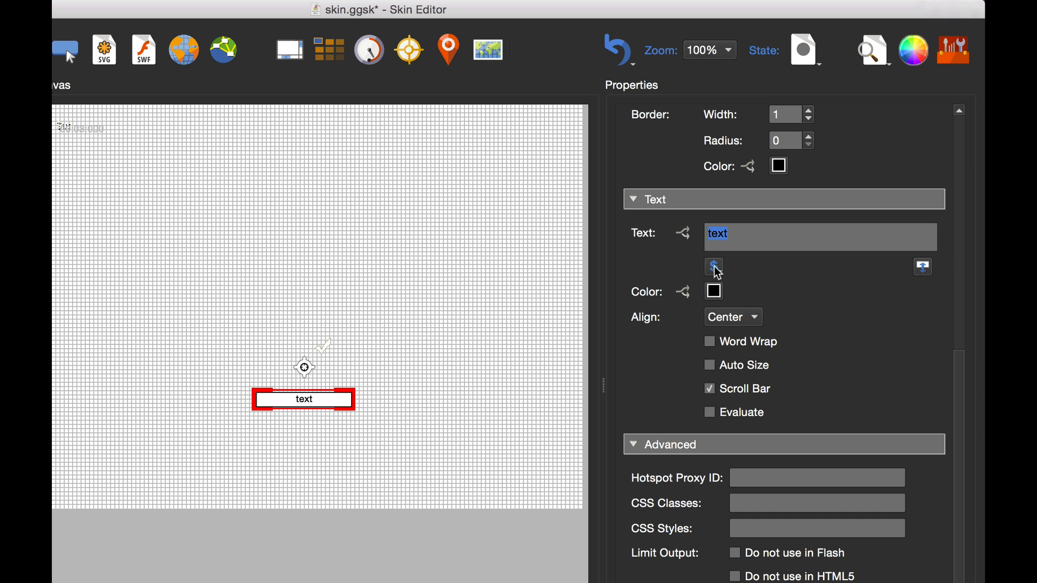
click(713, 267)
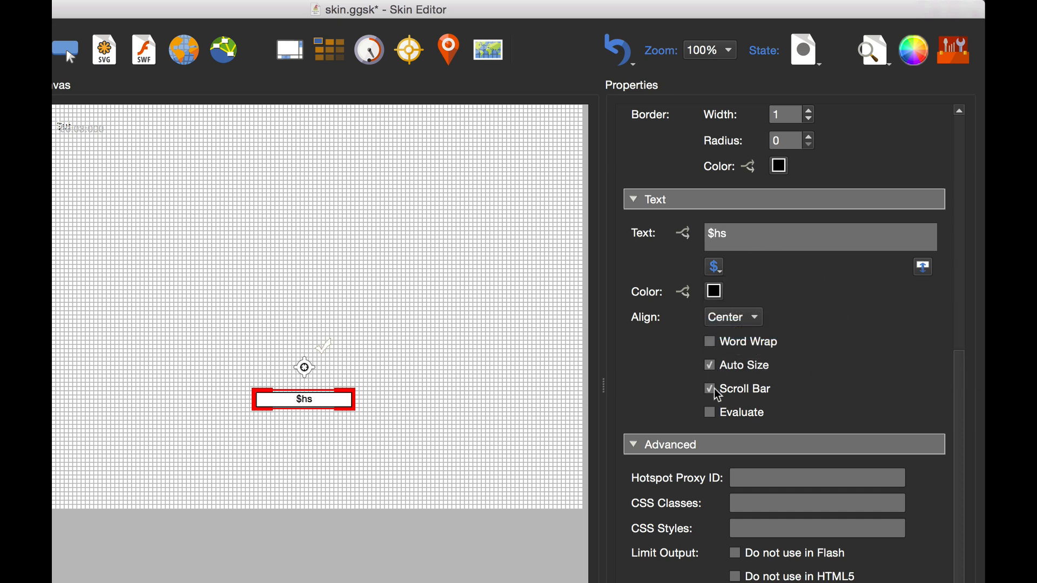
click(708, 389)
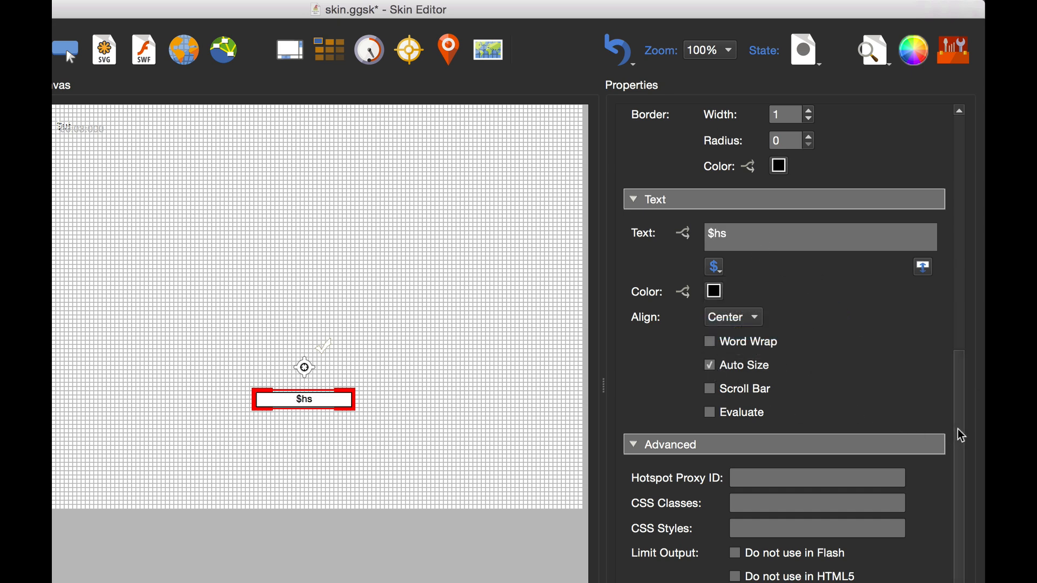
scroll(up, 3)
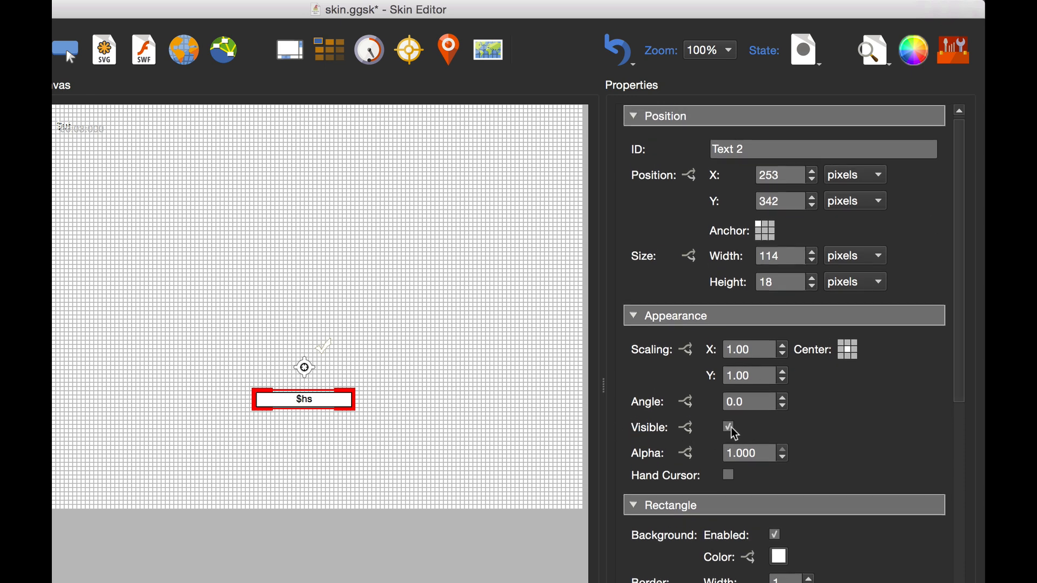
Hide Text 2 by default and show it when Mouse Over Parent = true, then close the editor
click(728, 427)
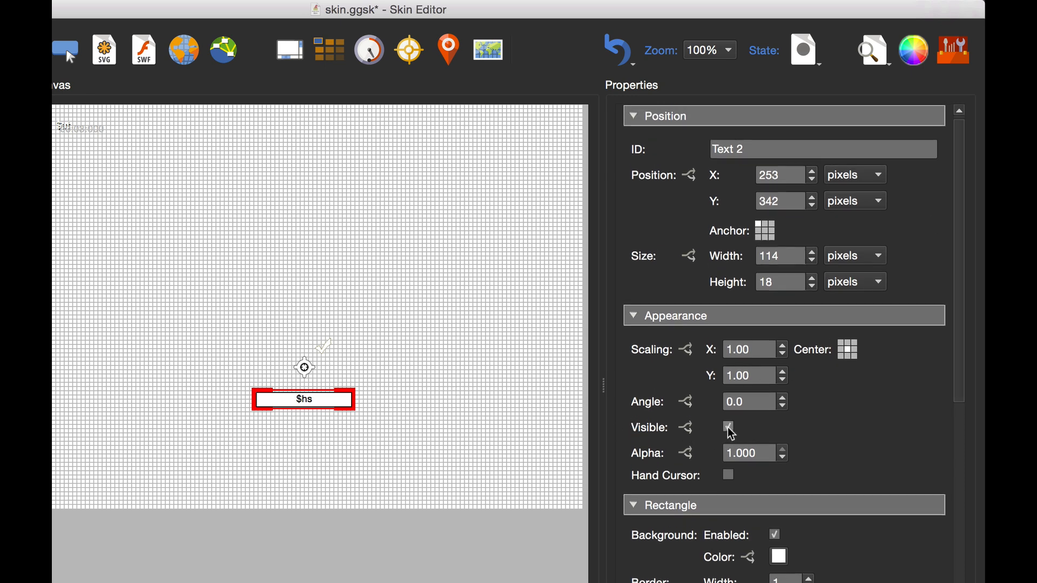
click(727, 427)
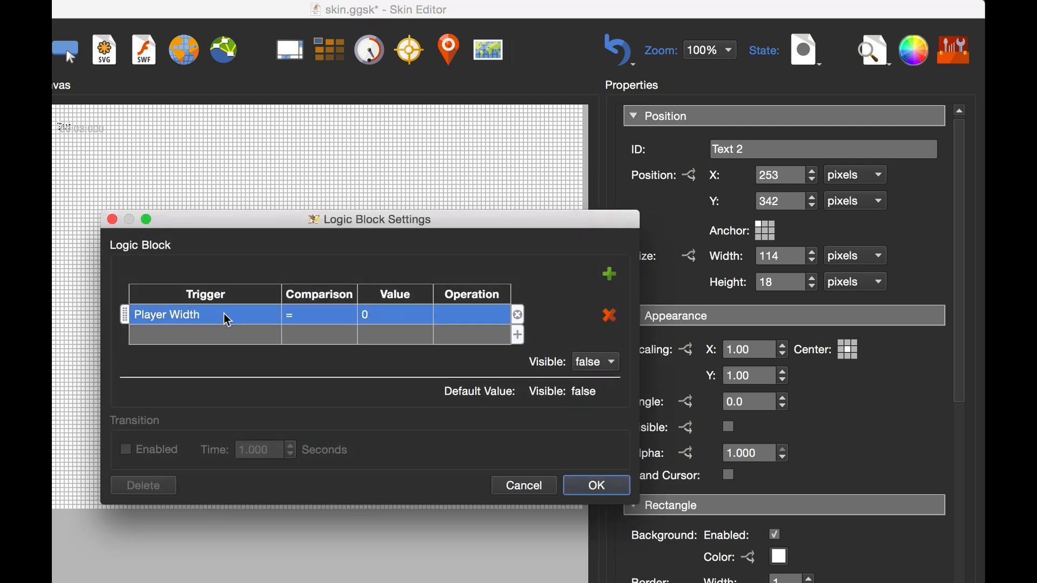
click(205, 315)
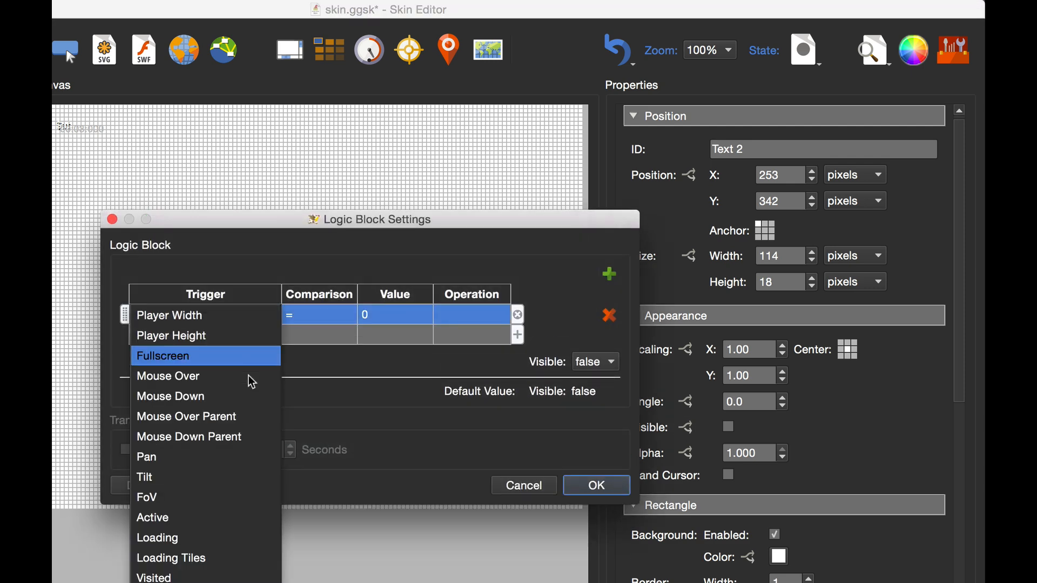
click(187, 417)
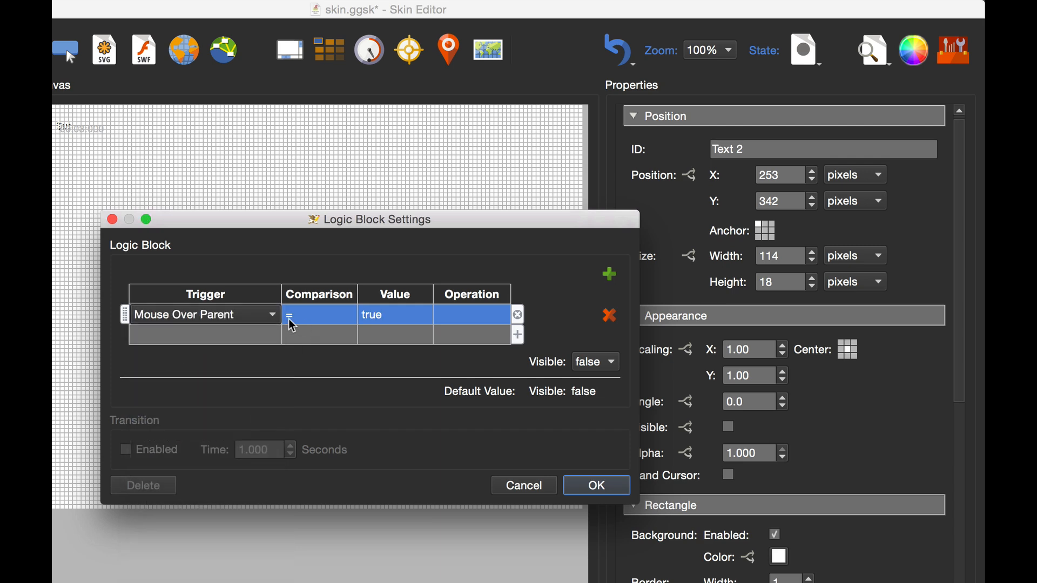
click(594, 362)
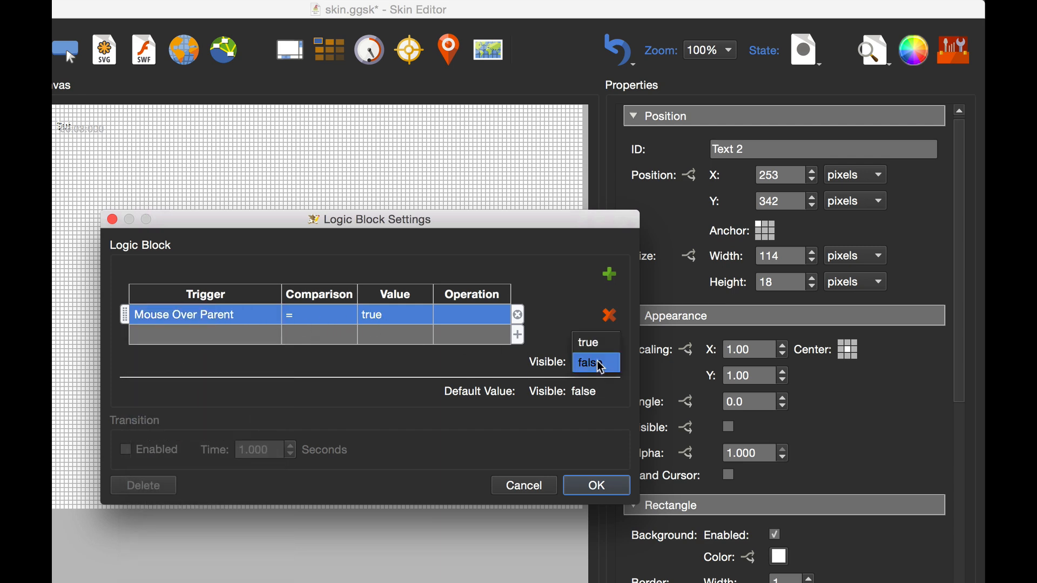
click(594, 485)
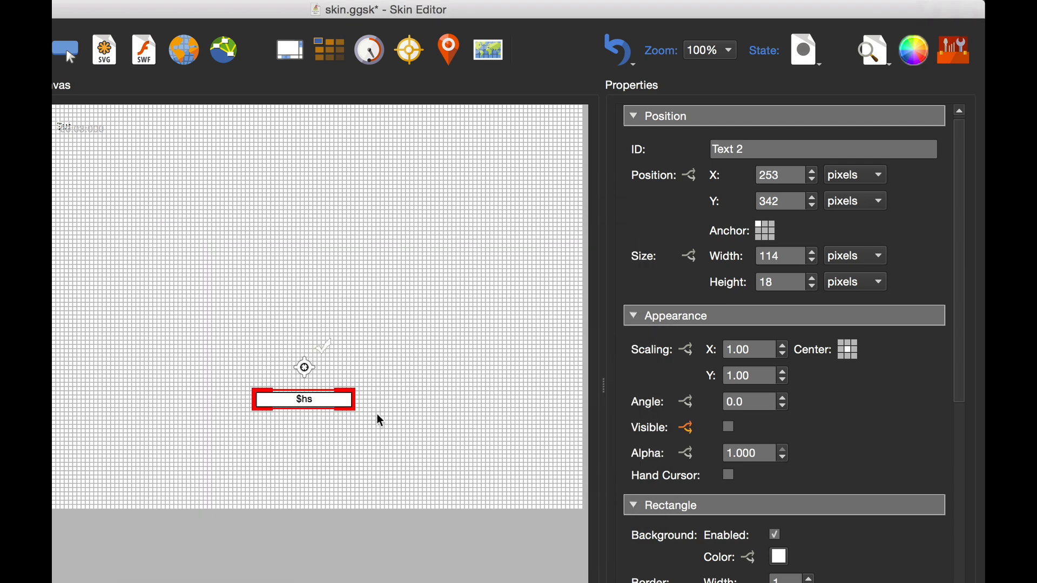
click(951, 543)
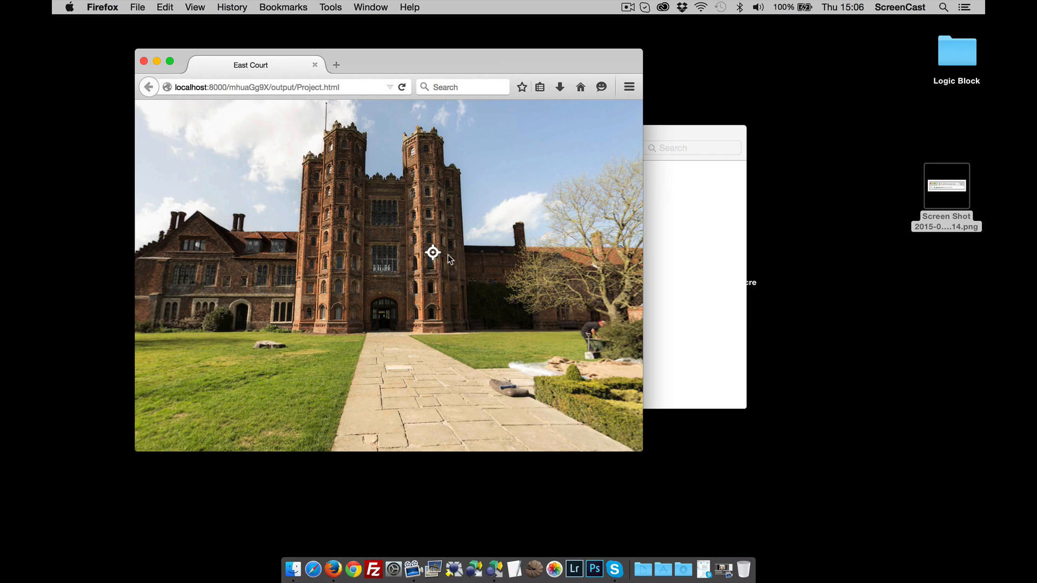
mouse_move(433, 252)
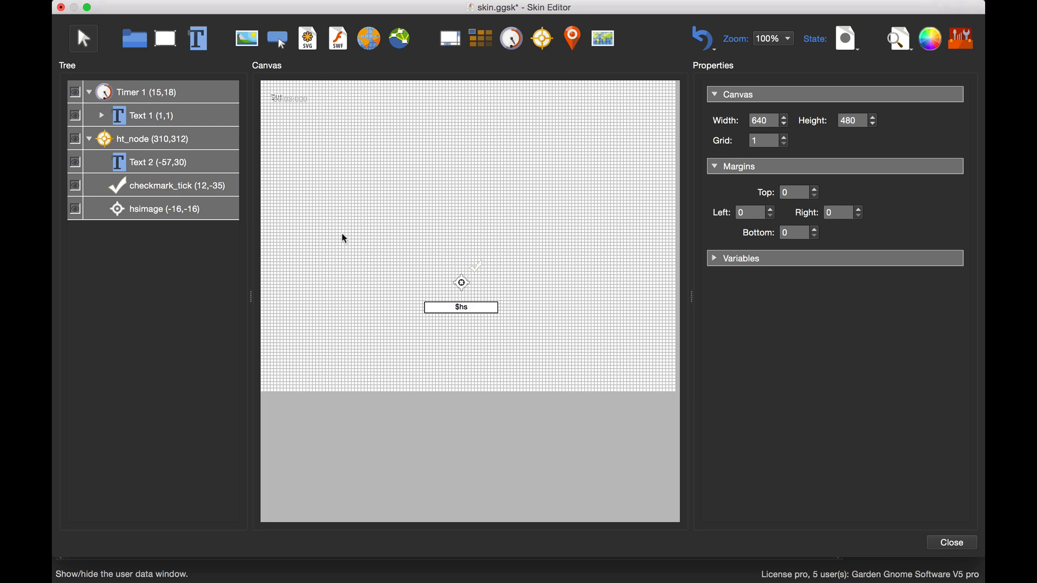
mouse_move(493, 174)
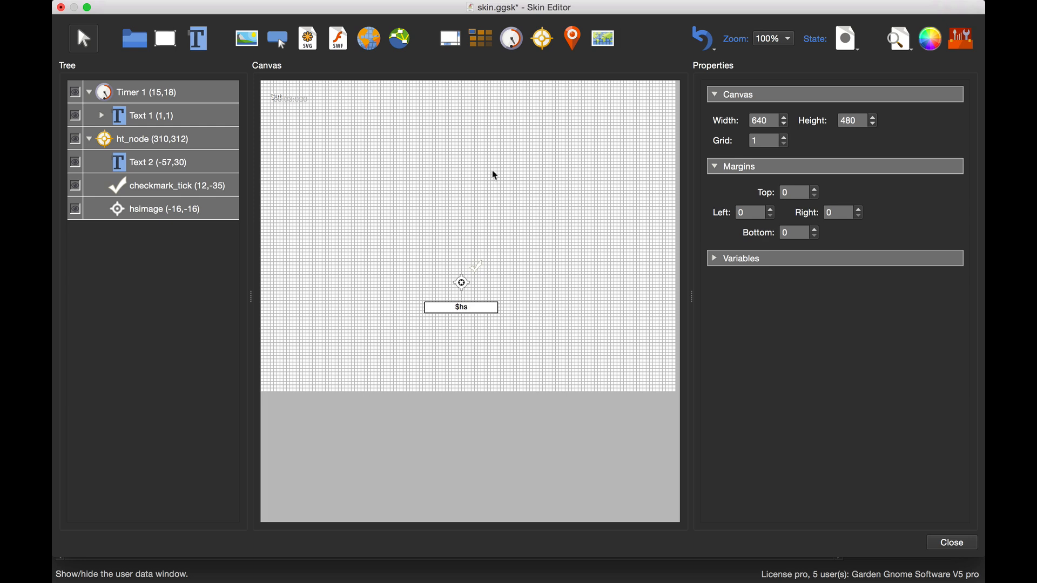
Return to the Skin Editor to select the button_simplex_directon element
click(961, 37)
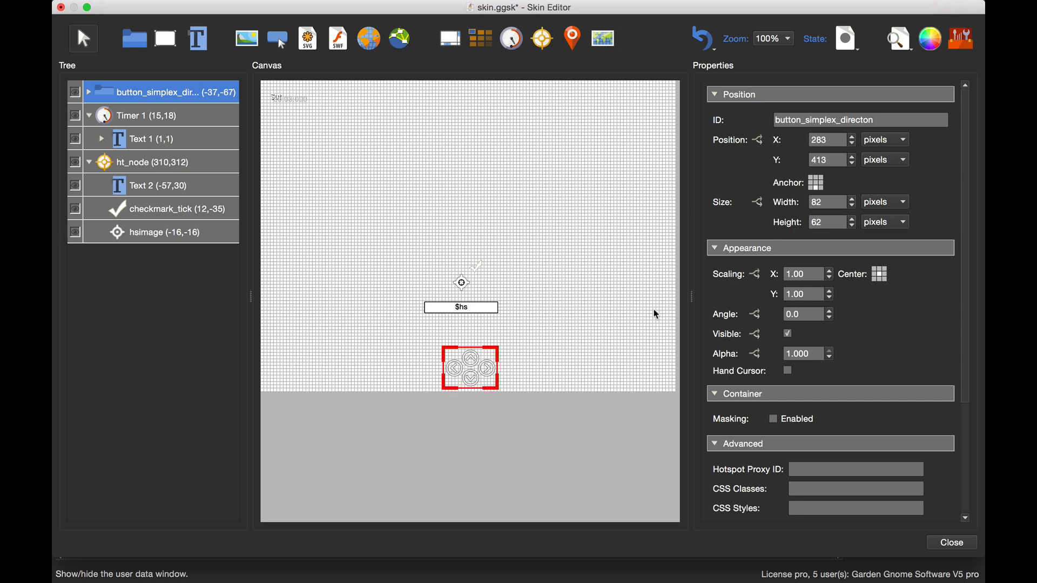
mouse_move(477, 389)
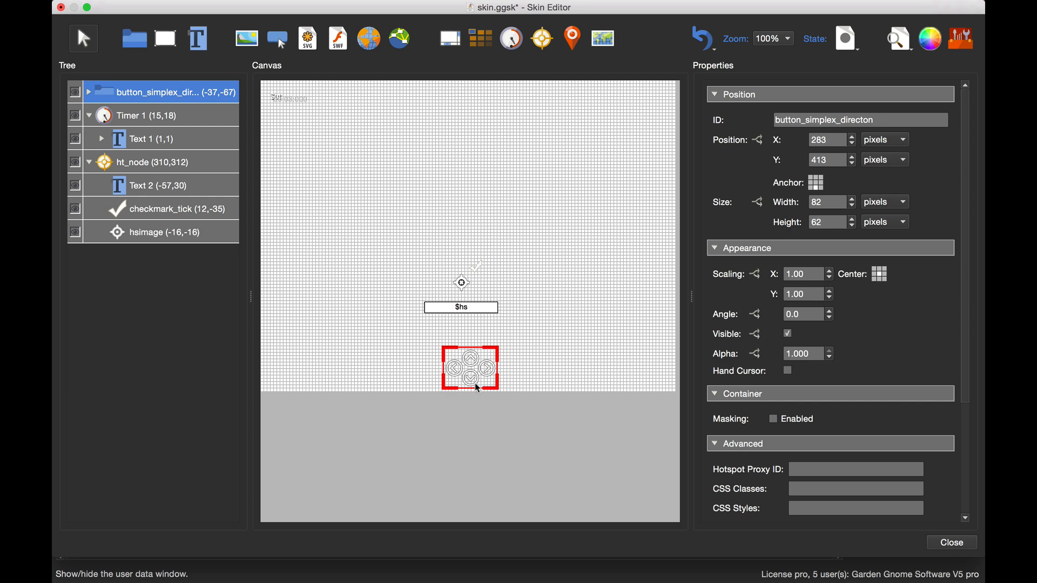
mouse_move(461, 397)
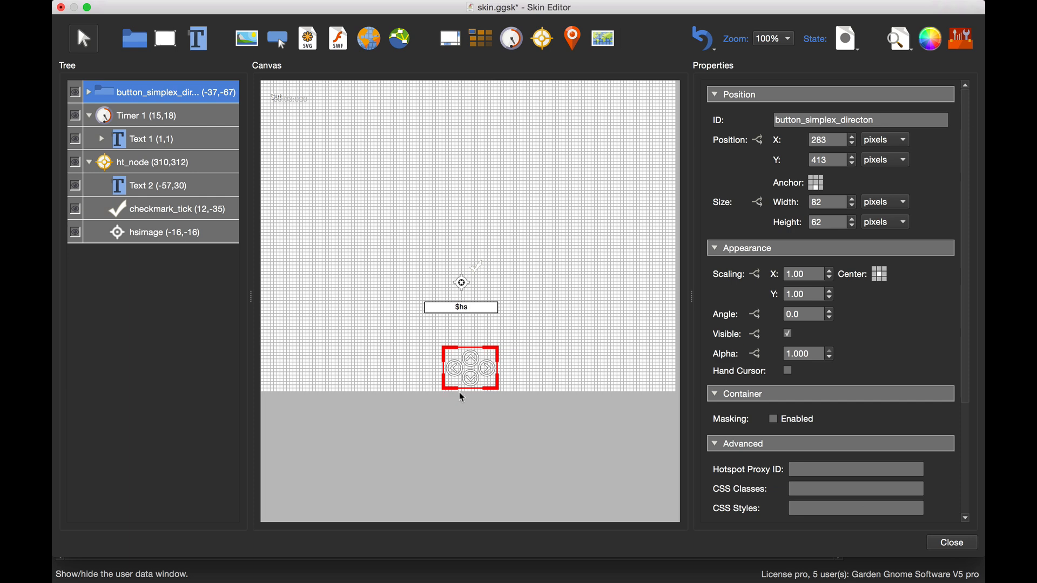
mouse_move(476, 367)
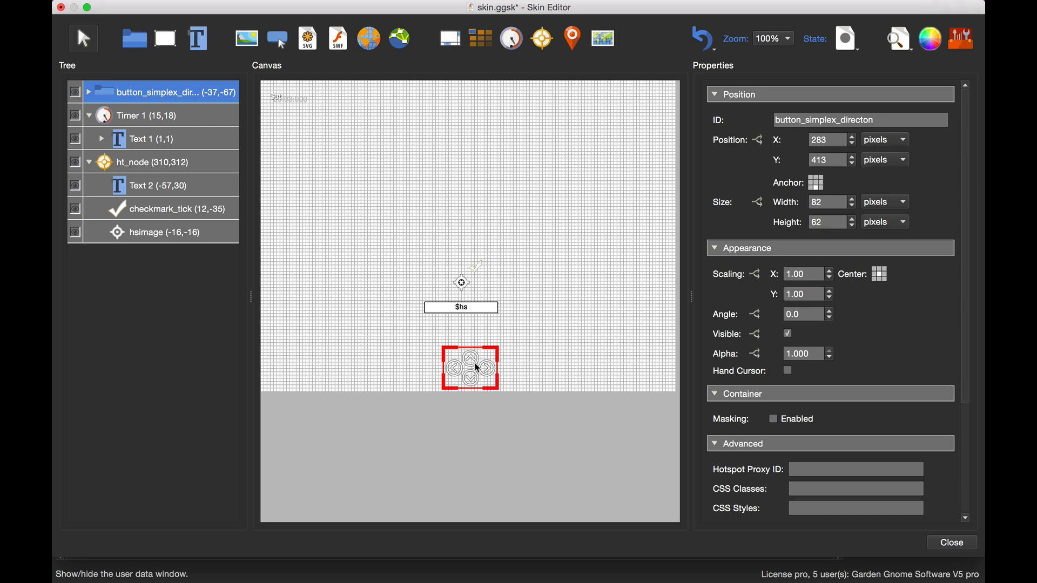
mouse_move(495, 375)
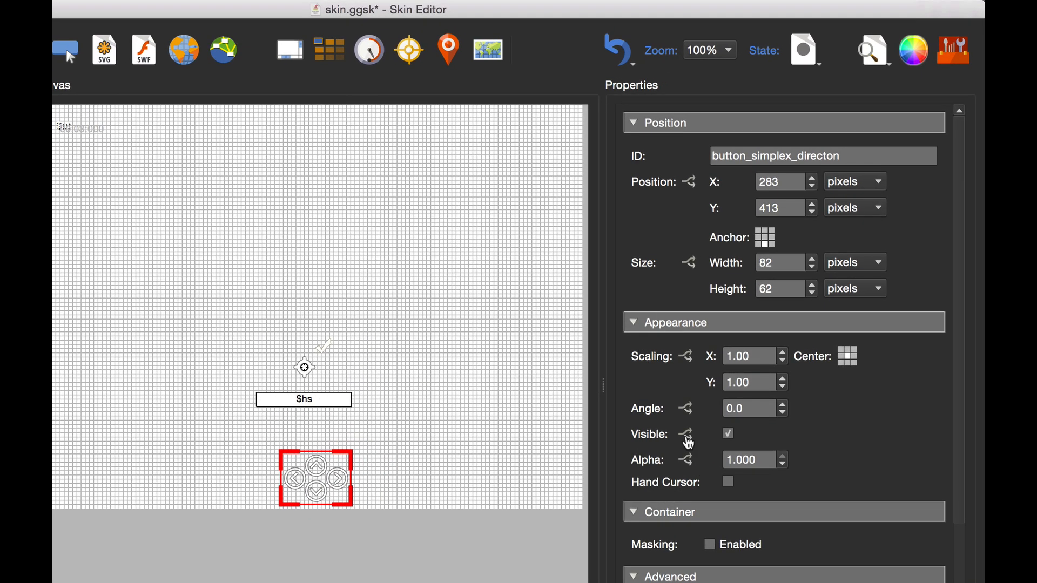
Add a Player Height <= 480 trigger setting Visible to false for button_simplex_directon, and confirm
click(685, 435)
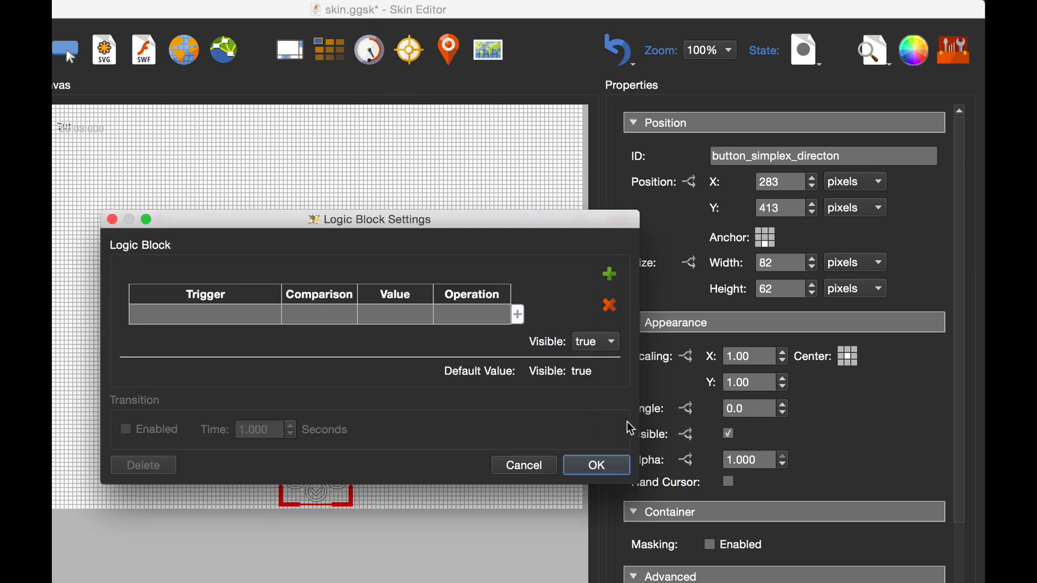
click(607, 273)
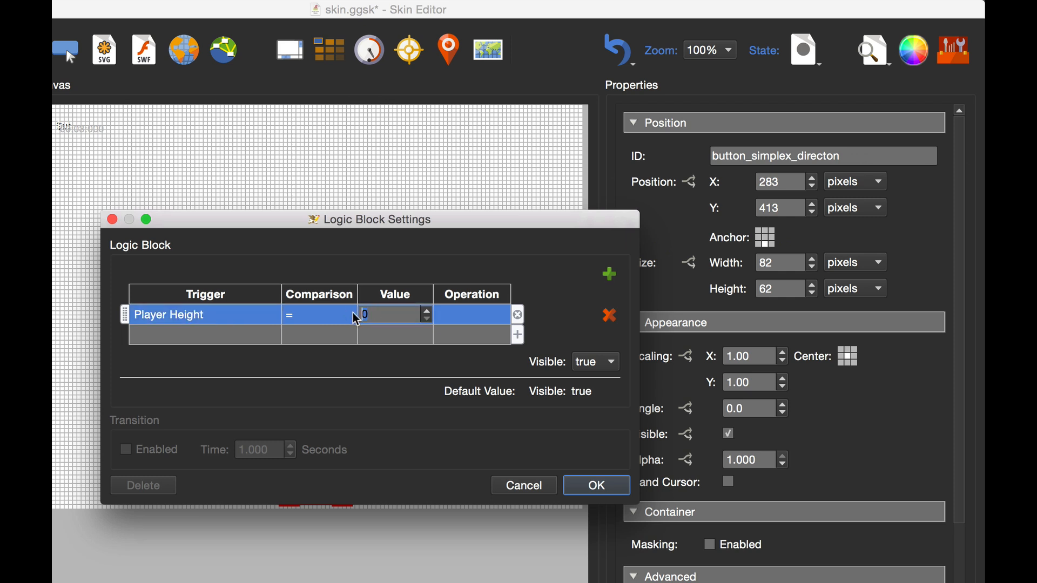
text(480)
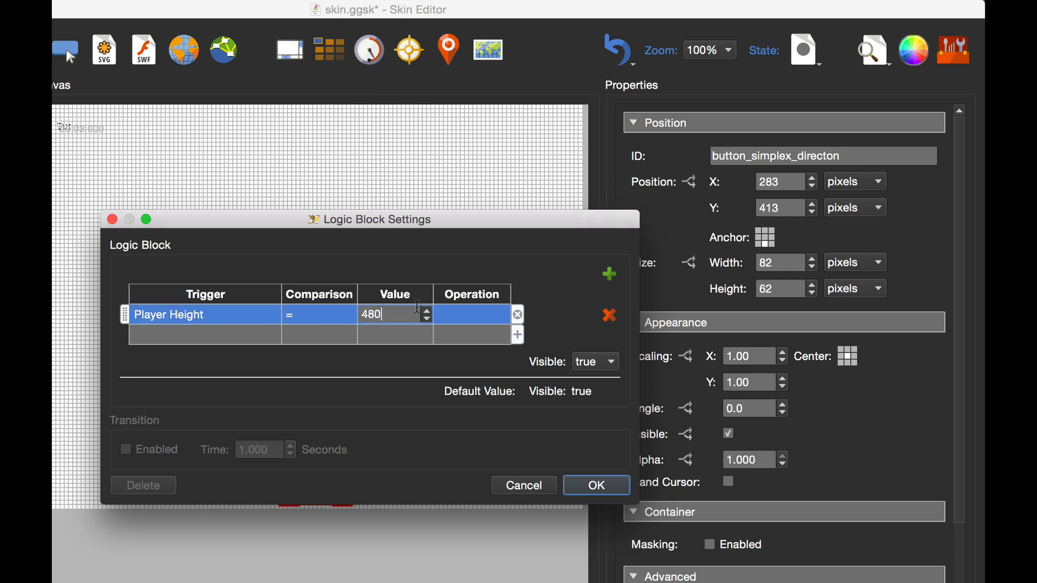
mouse_move(536, 371)
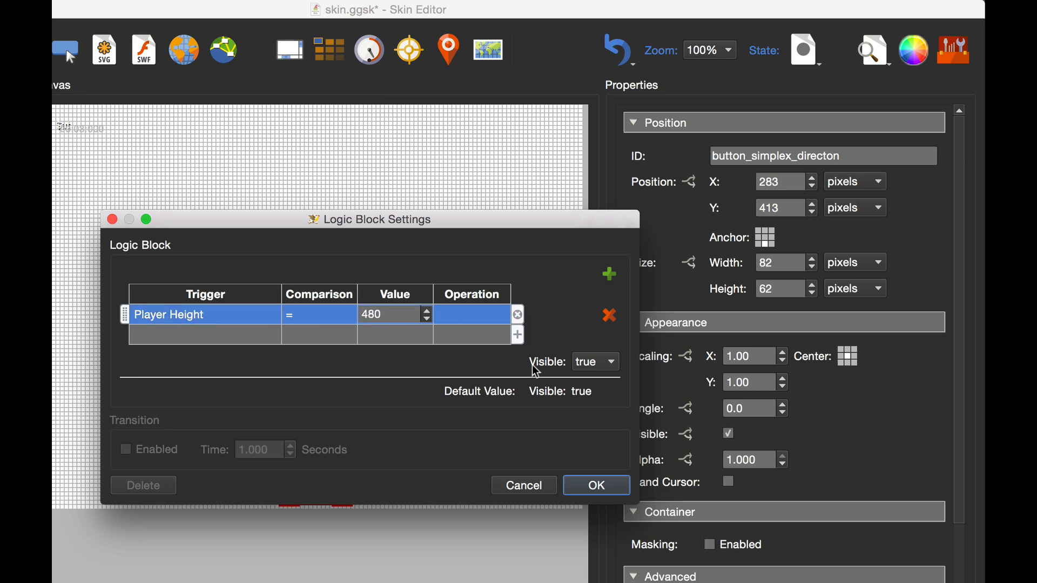
click(593, 361)
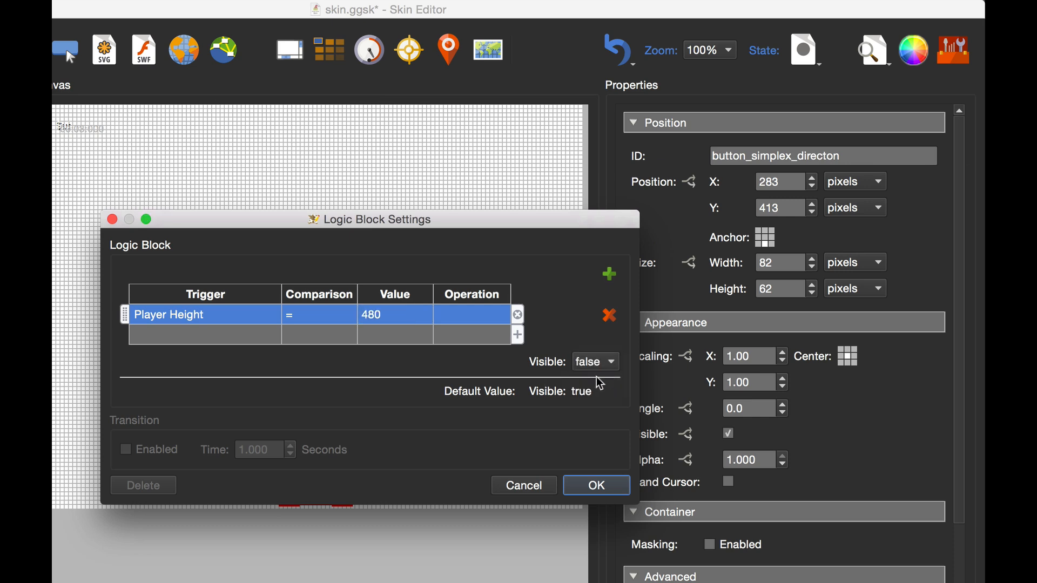
mouse_move(436, 221)
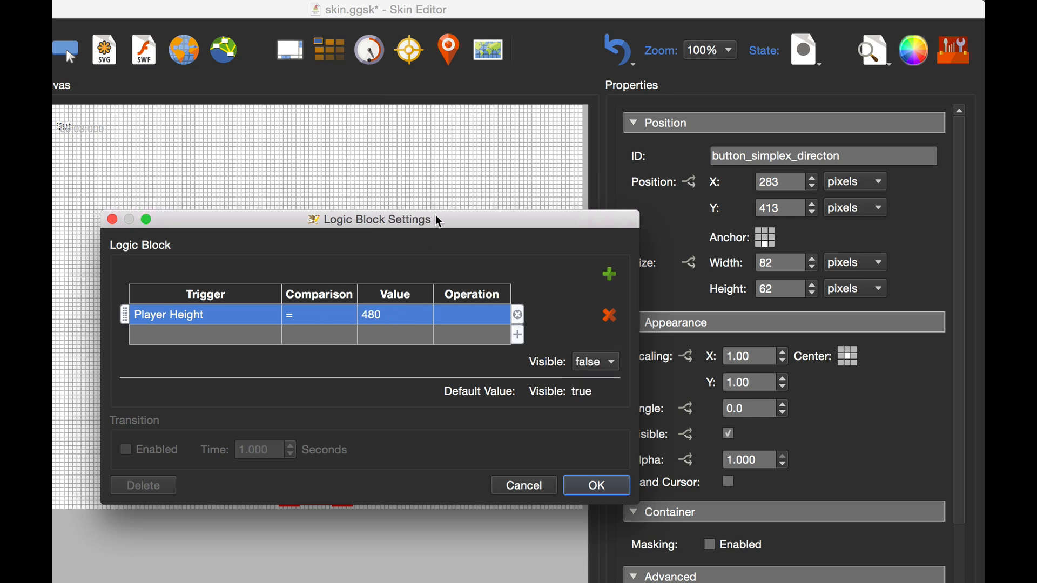
drag(371, 219, 331, 139)
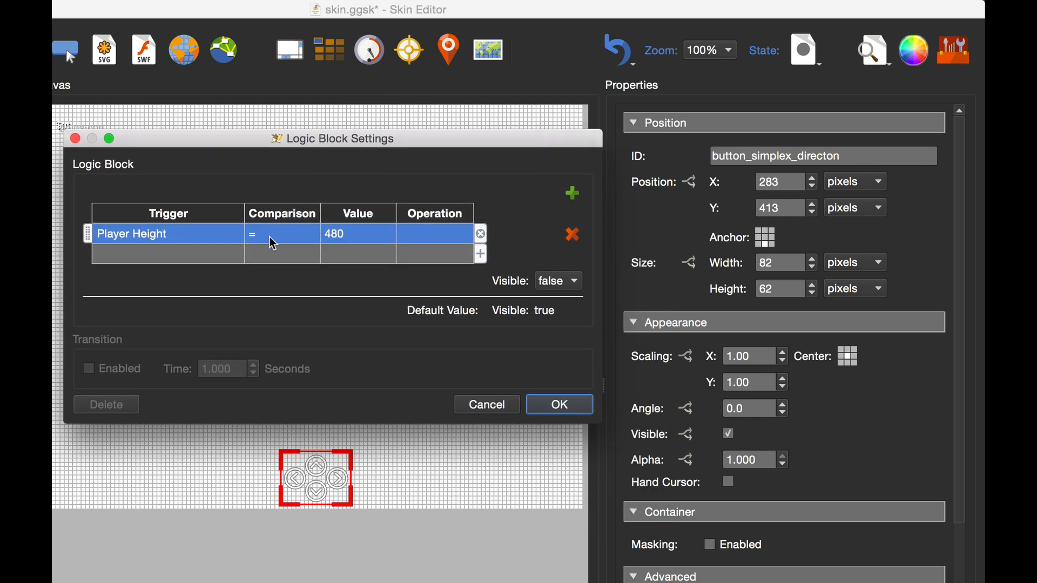
mouse_move(265, 250)
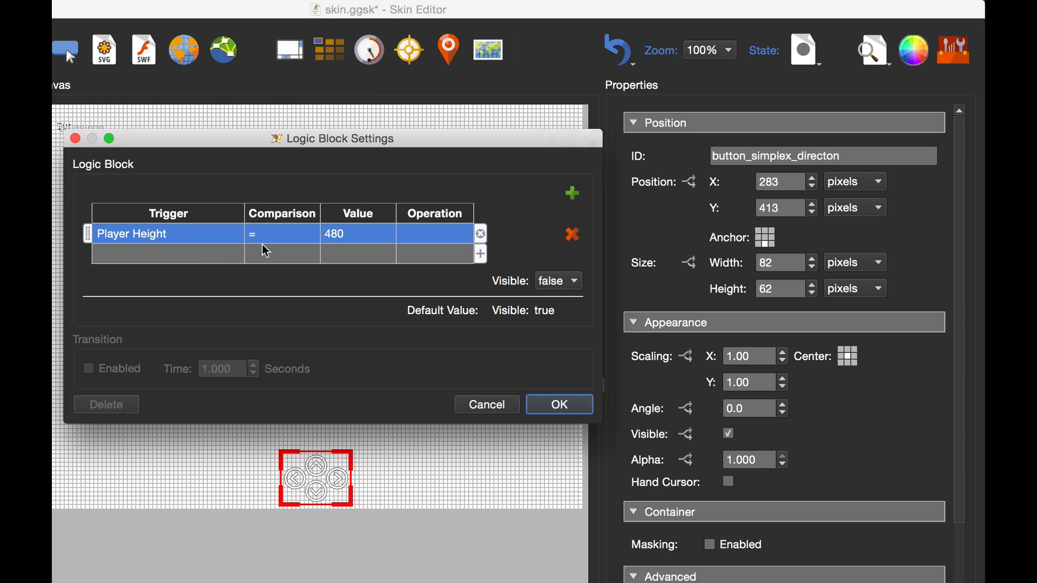
mouse_move(328, 245)
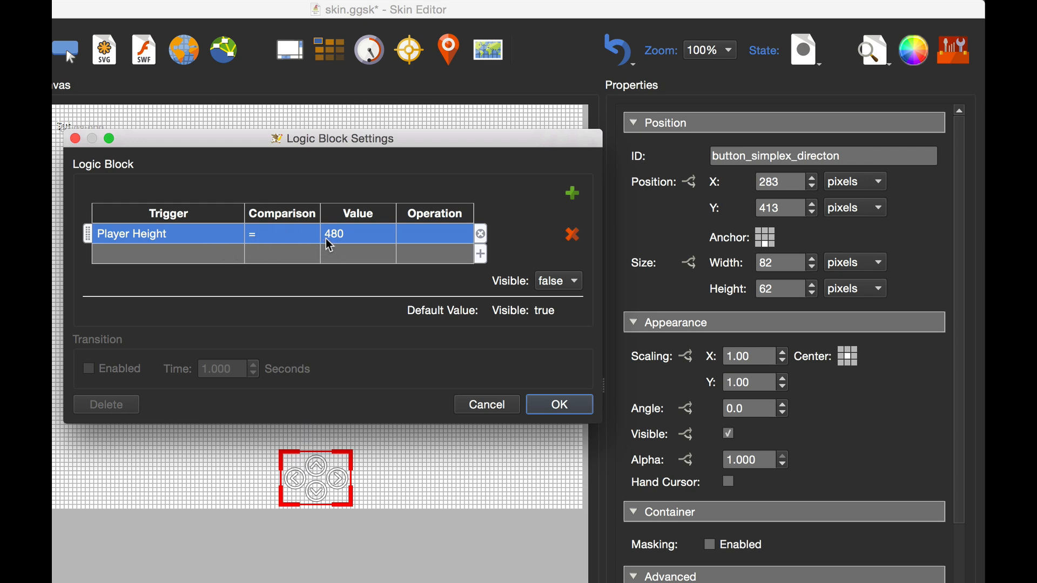
mouse_move(344, 245)
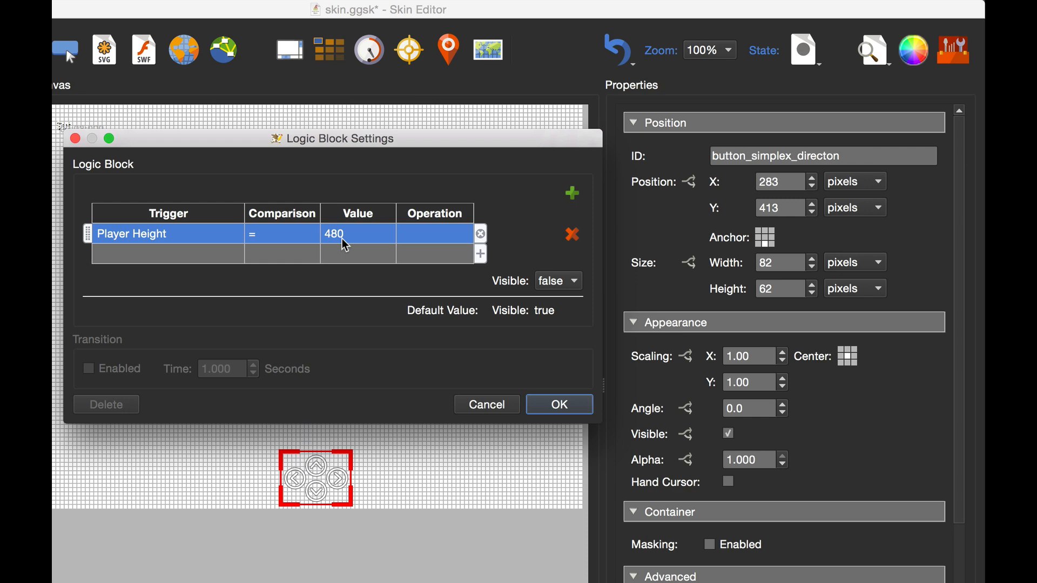
mouse_move(352, 246)
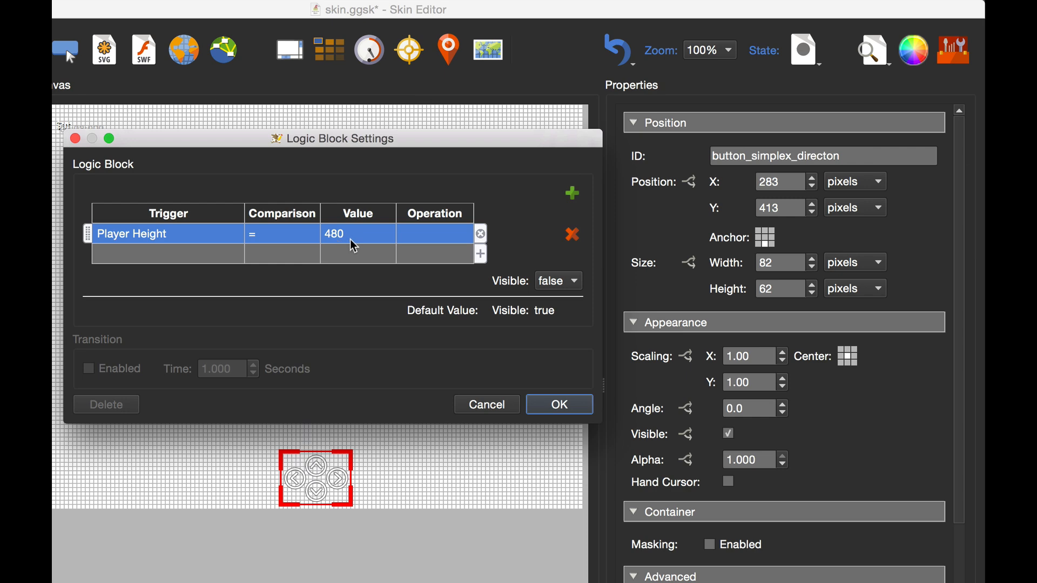
mouse_move(332, 244)
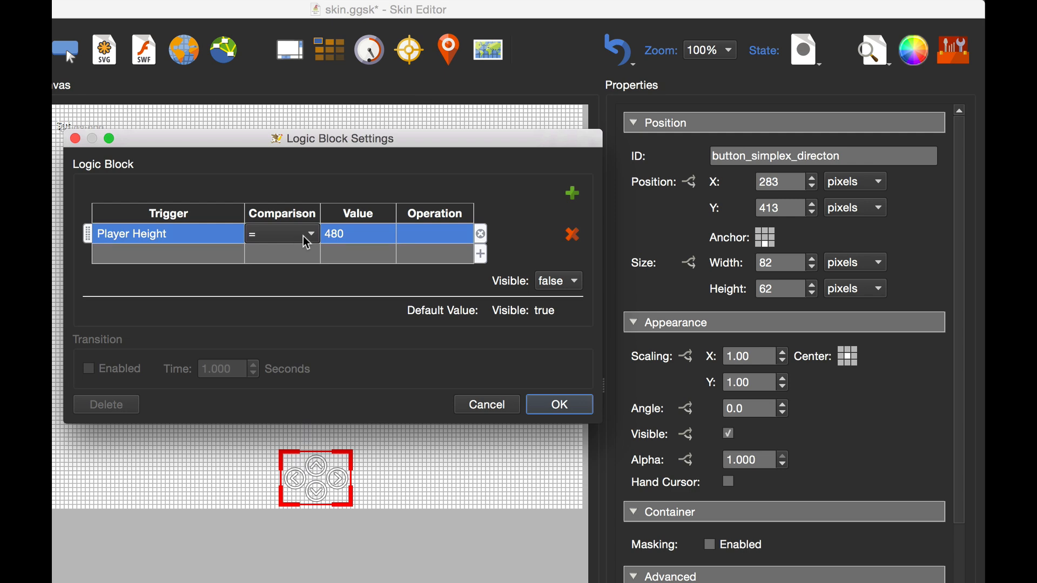
click(306, 234)
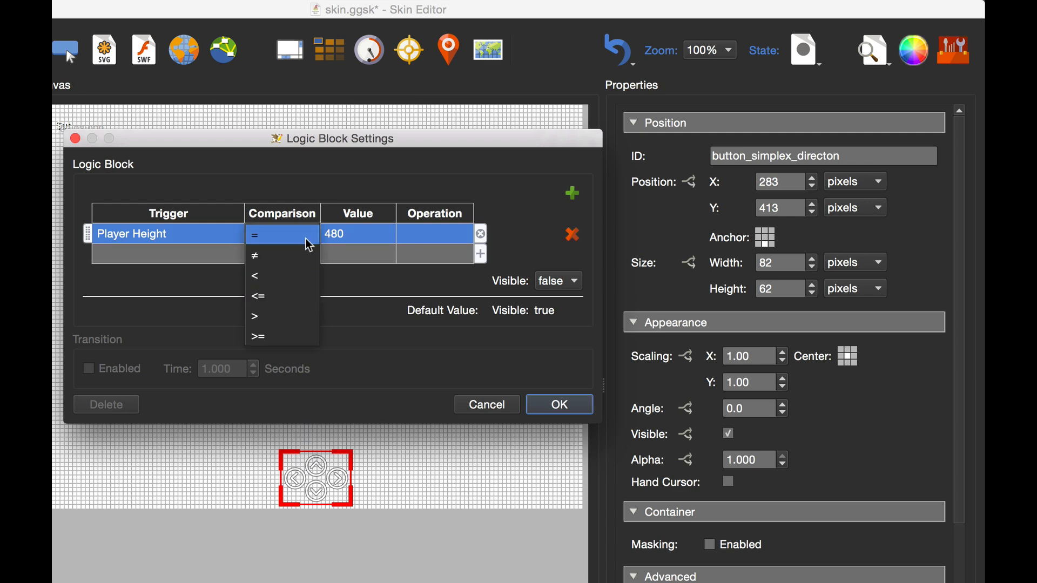
mouse_move(285, 255)
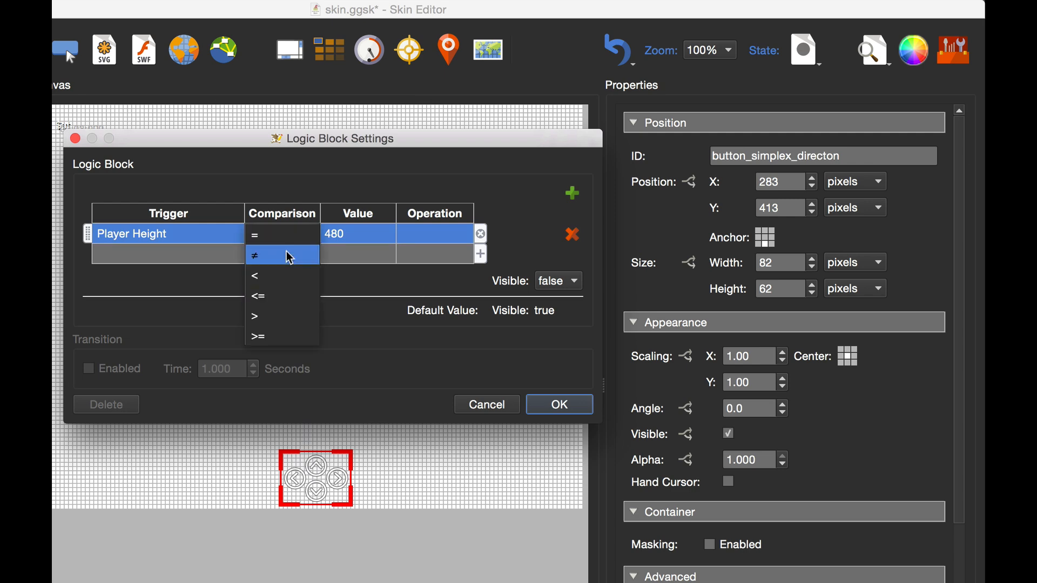
mouse_move(308, 263)
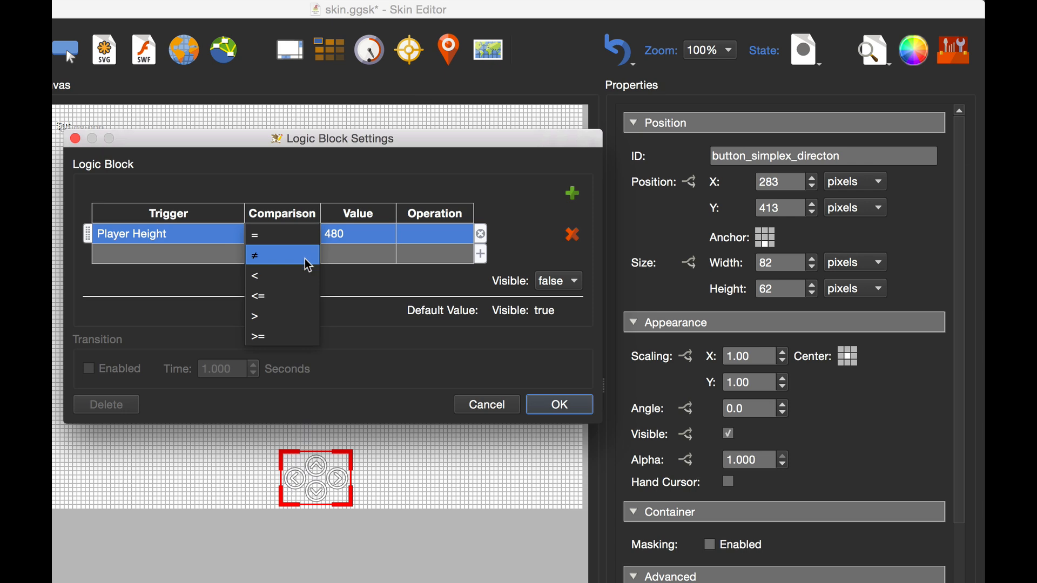
mouse_move(306, 296)
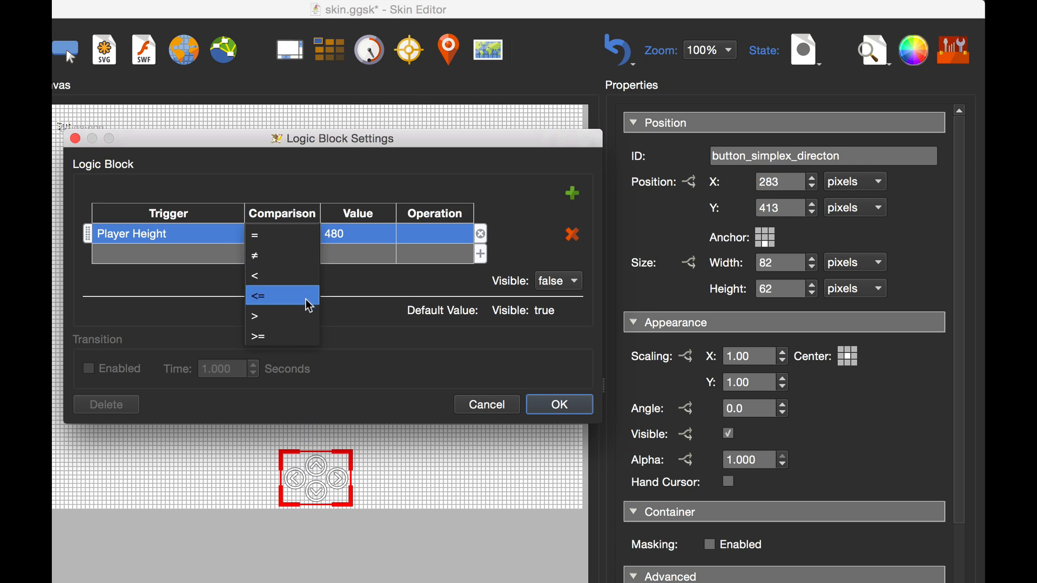
click(282, 295)
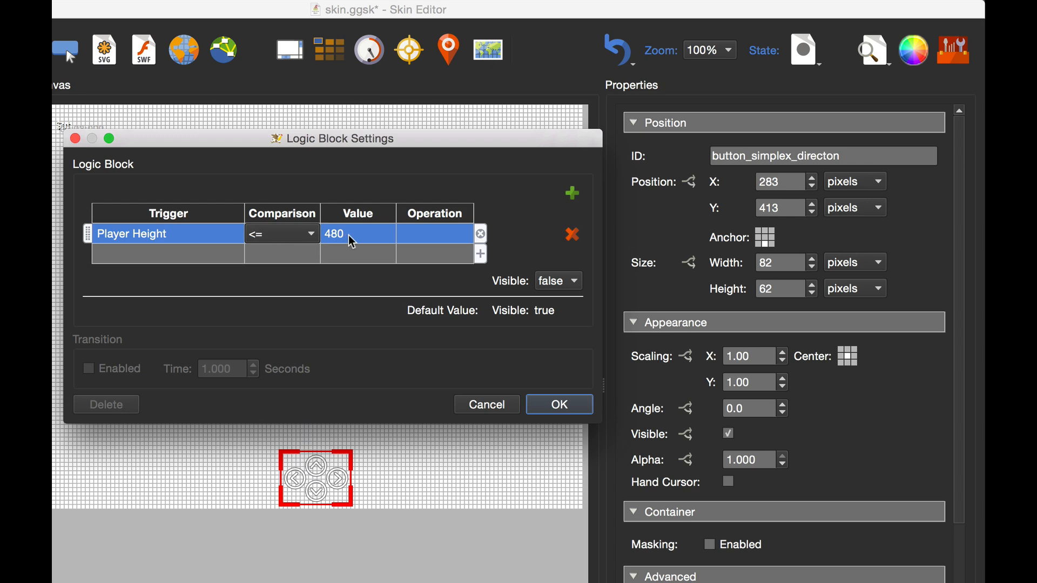
mouse_move(270, 247)
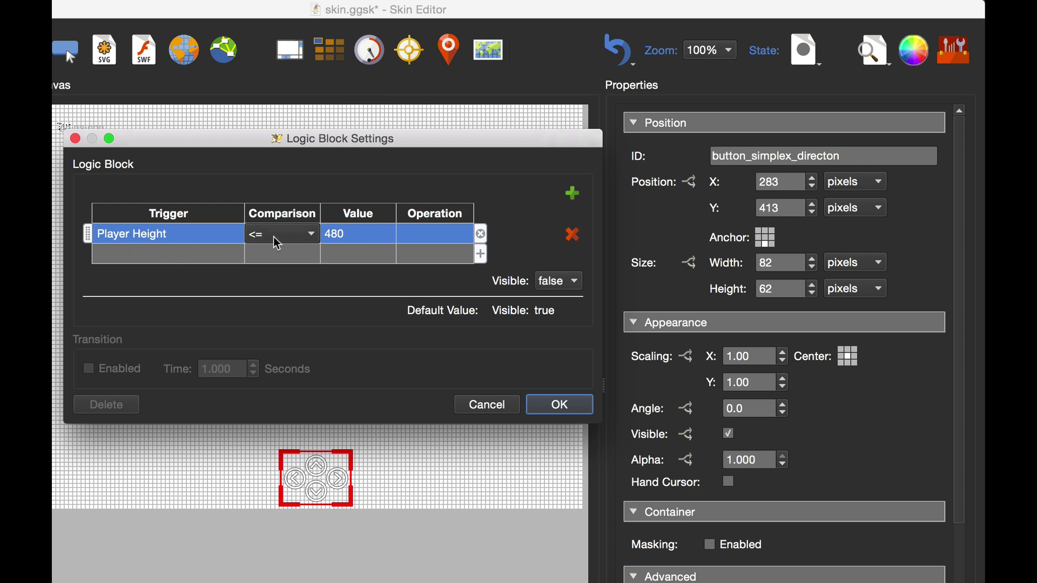
mouse_move(520, 299)
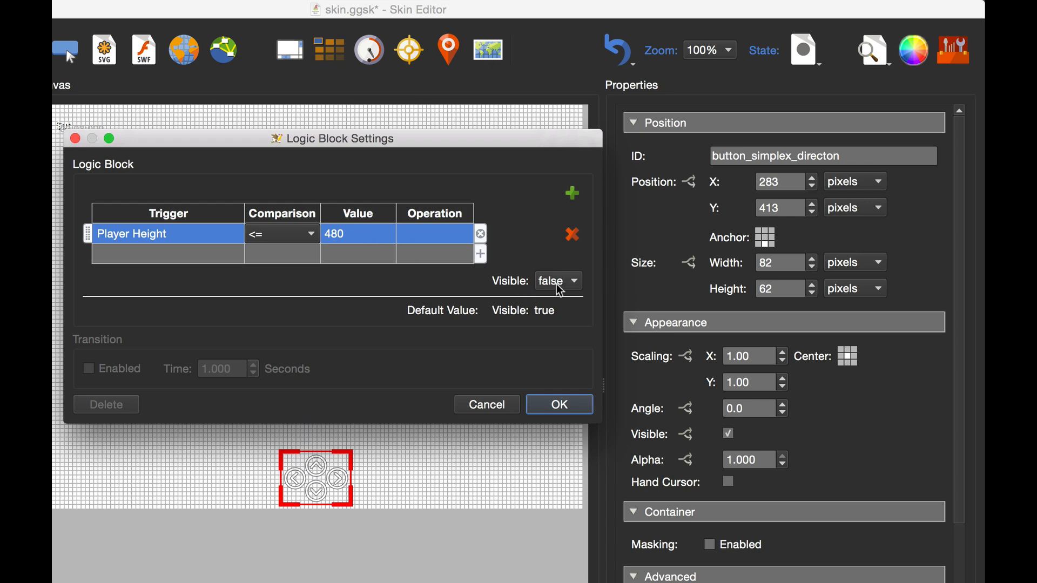
click(559, 404)
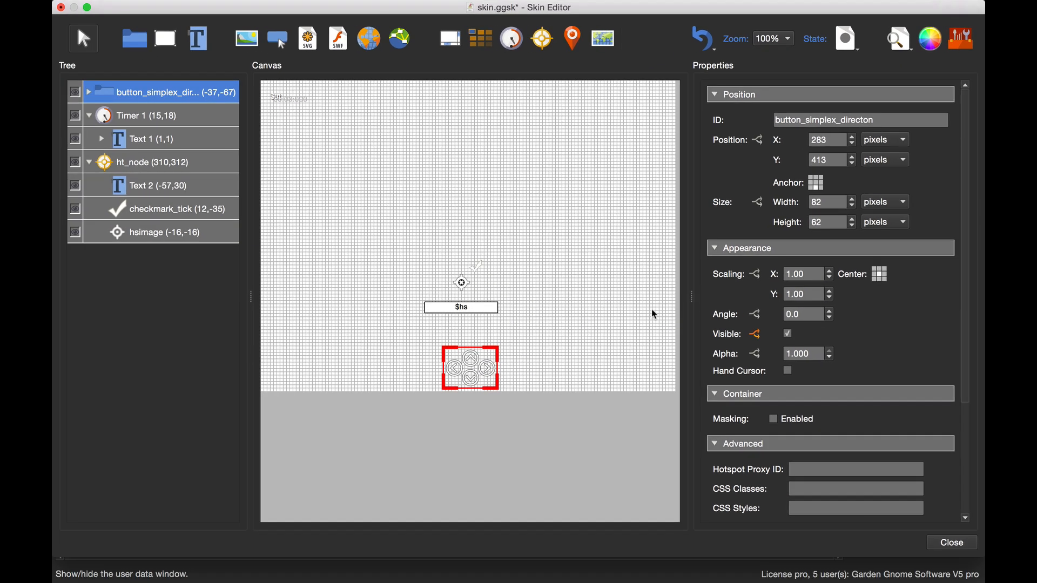
mouse_move(951, 542)
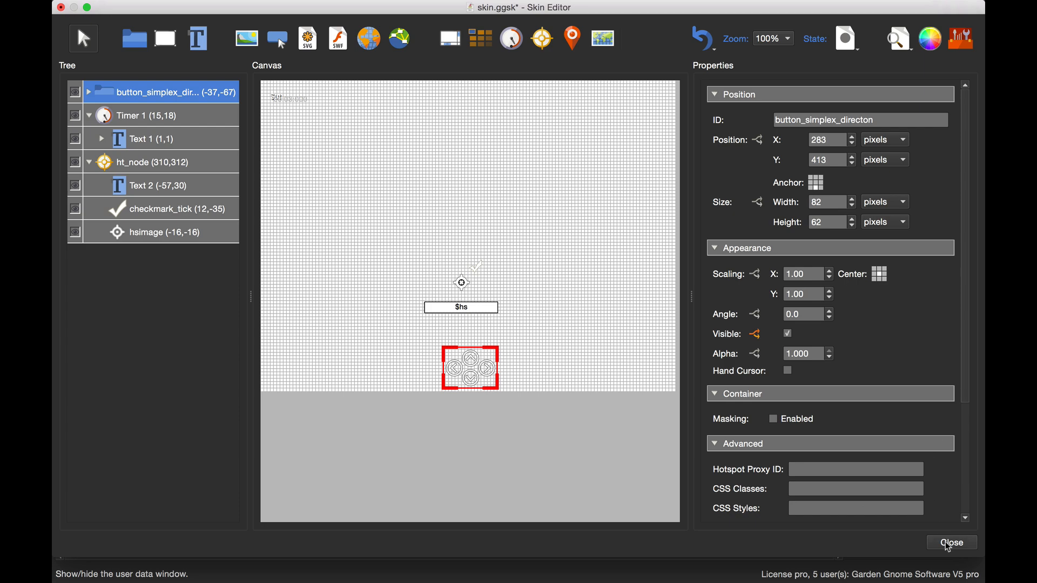
Close the skin editor to return to the East Court project window
click(951, 542)
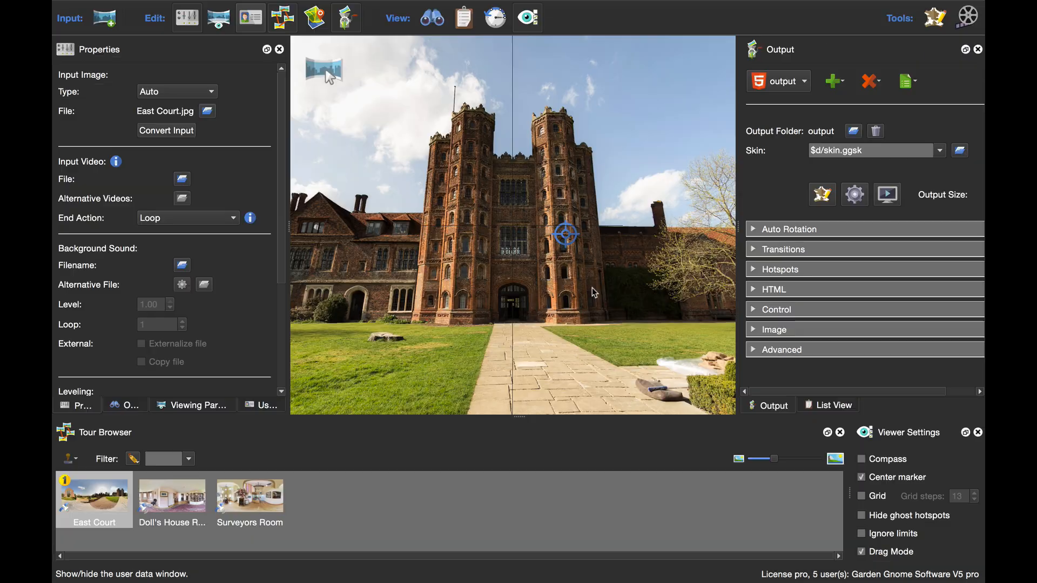
mouse_move(627, 294)
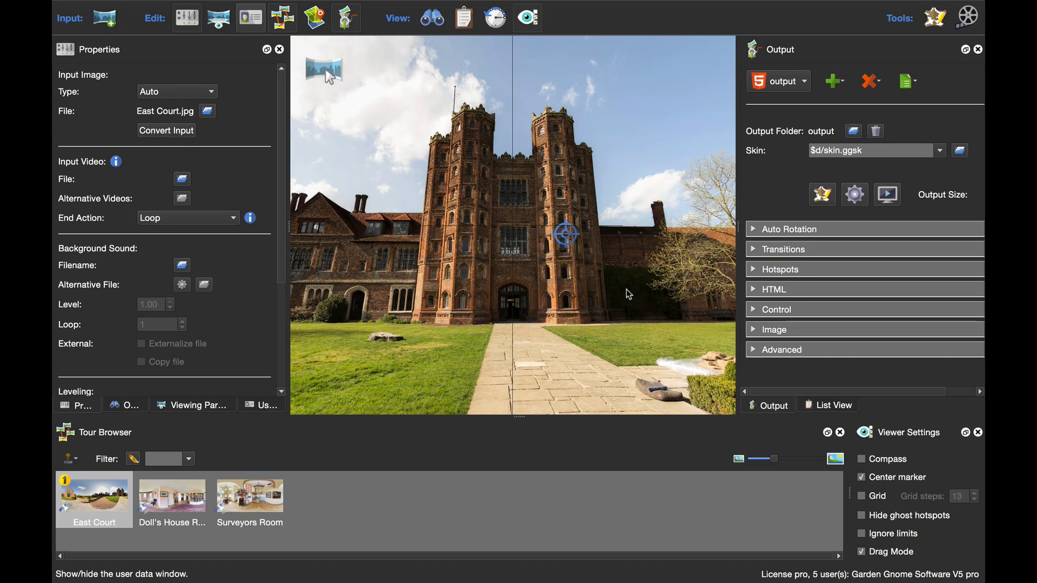